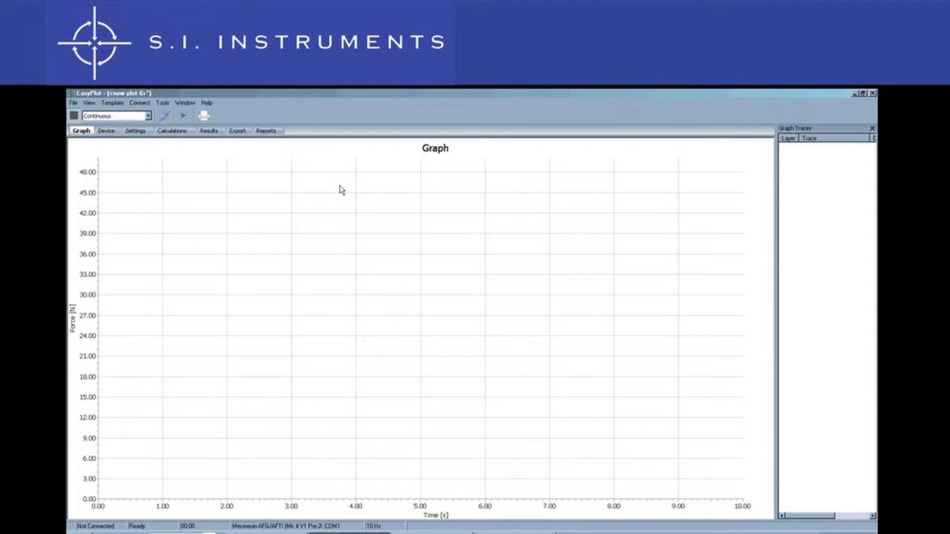
- Set the serial port to USB Serial Port (COM7) with the Mecmesin AFG/AFTI instrument selected
click(107, 131)
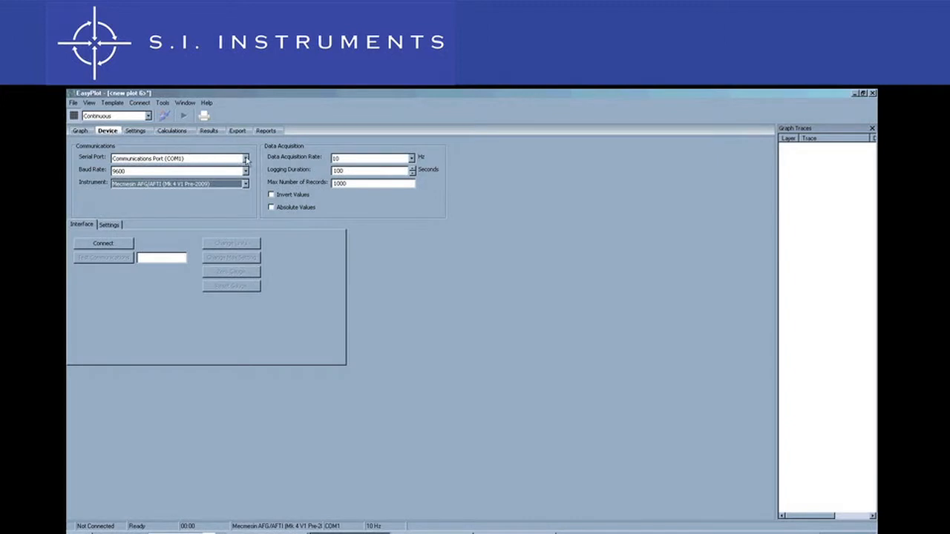
click(245, 157)
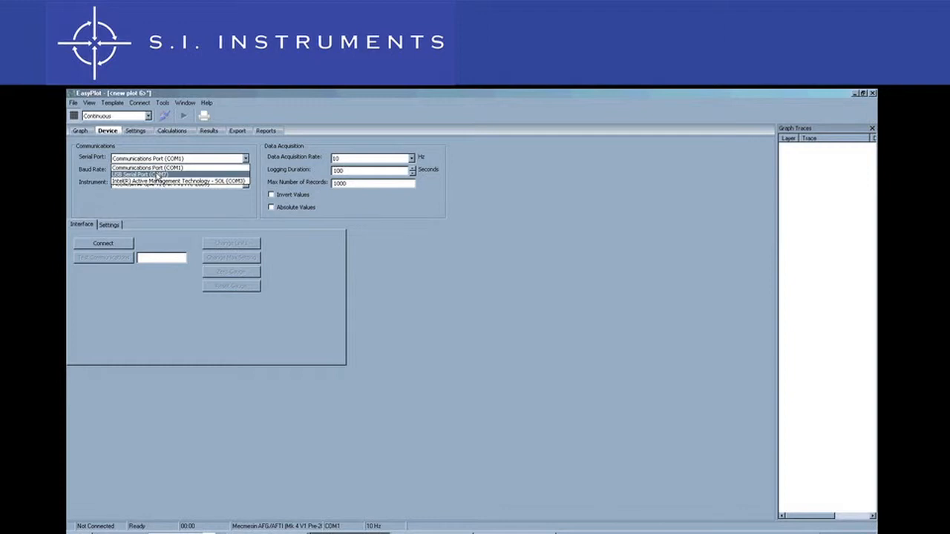
click(149, 175)
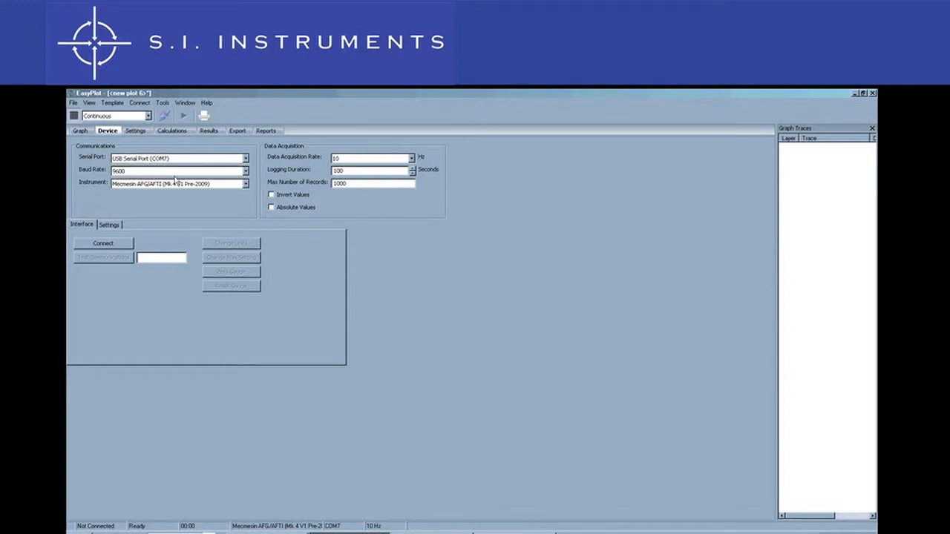
click(245, 184)
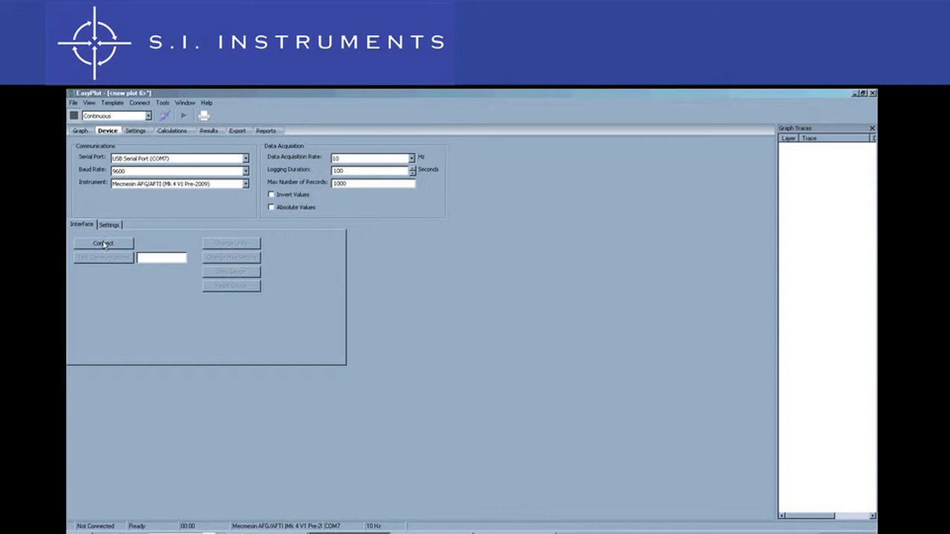
- Connect to the gauge and run a communications test returning a reading of about 2.19
click(104, 243)
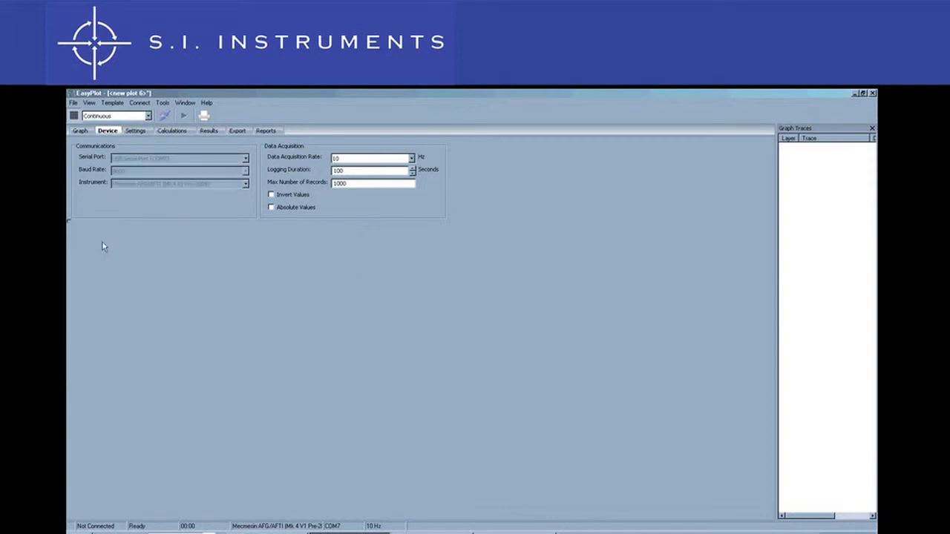
click(184, 116)
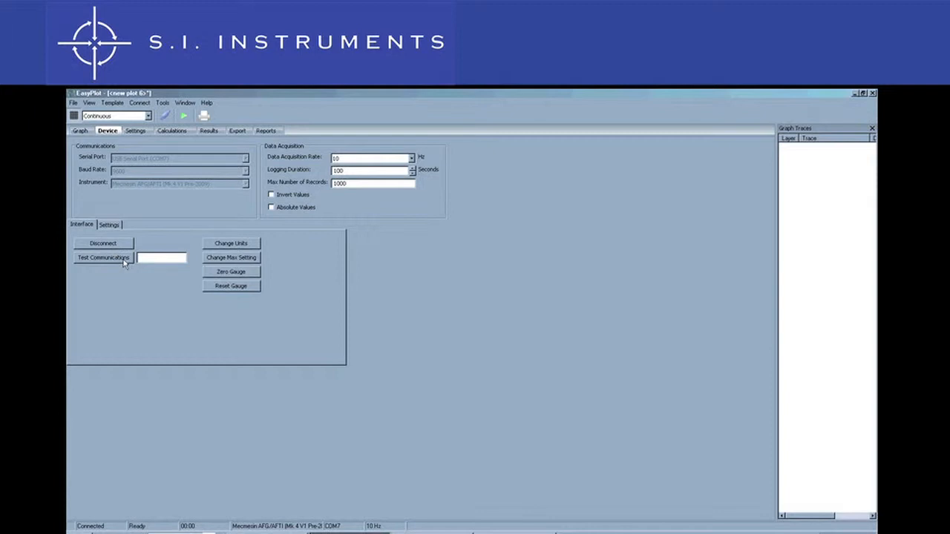
click(103, 258)
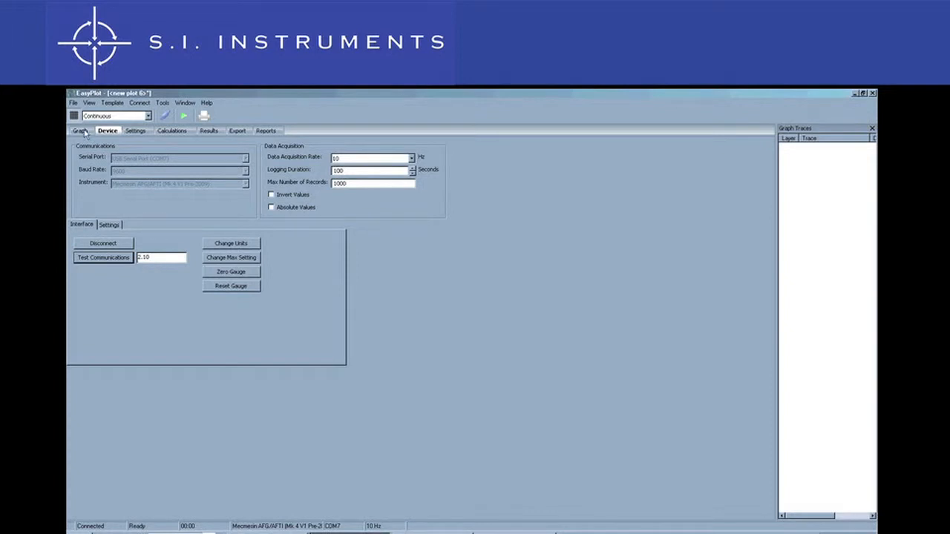
- Record a first acquisition so Sample 1's force curve appears on the graph
click(80, 131)
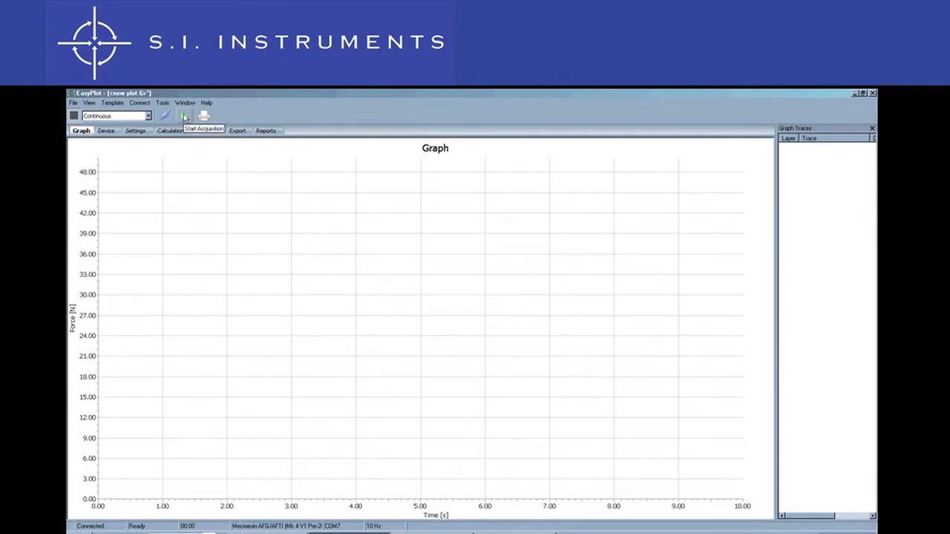
click(184, 116)
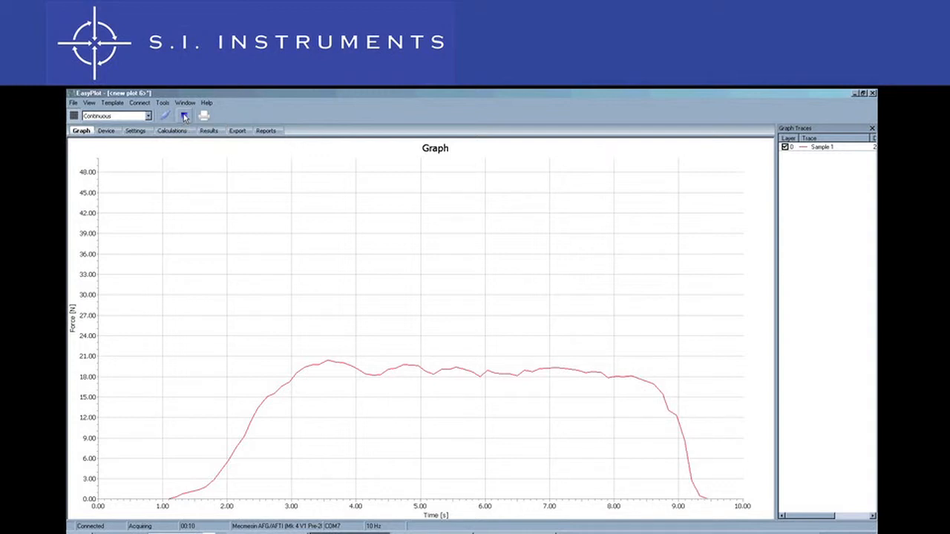
click(184, 116)
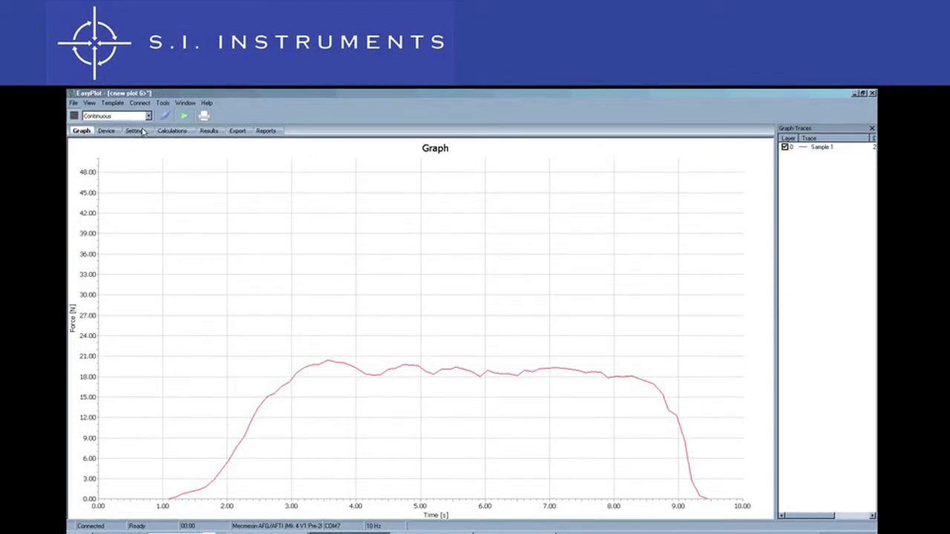
- Title the graph 'Testing Graph' and review the time and force axis units and auto-scale
click(136, 131)
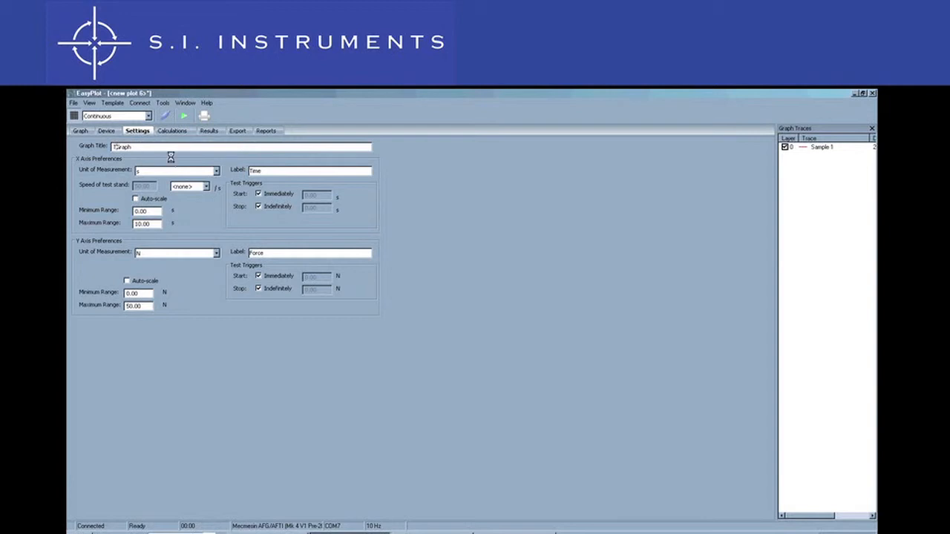
text(Testing Graph)
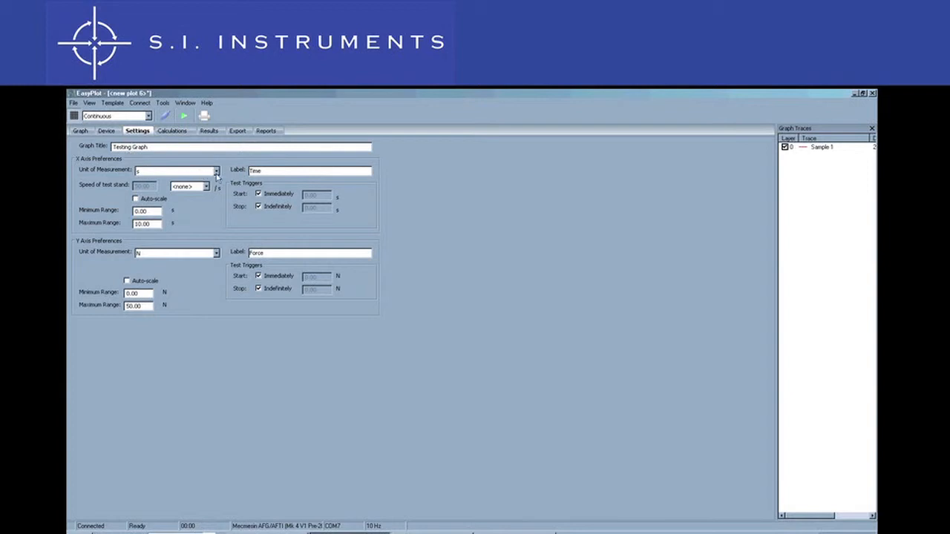
click(217, 169)
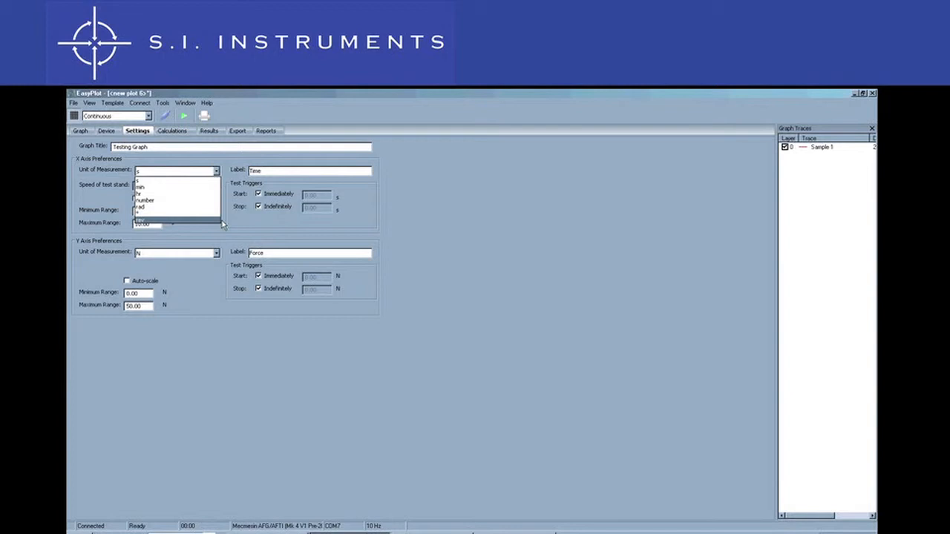
click(139, 181)
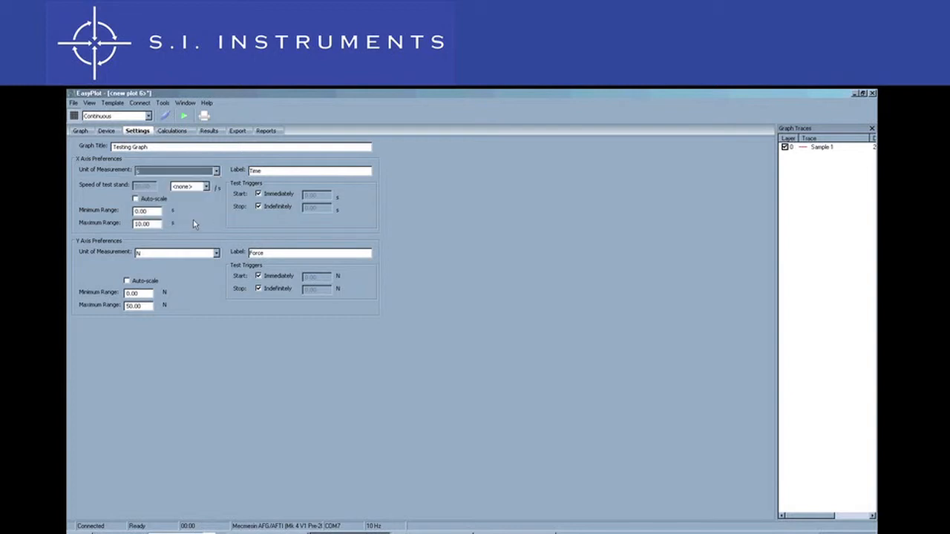
click(137, 199)
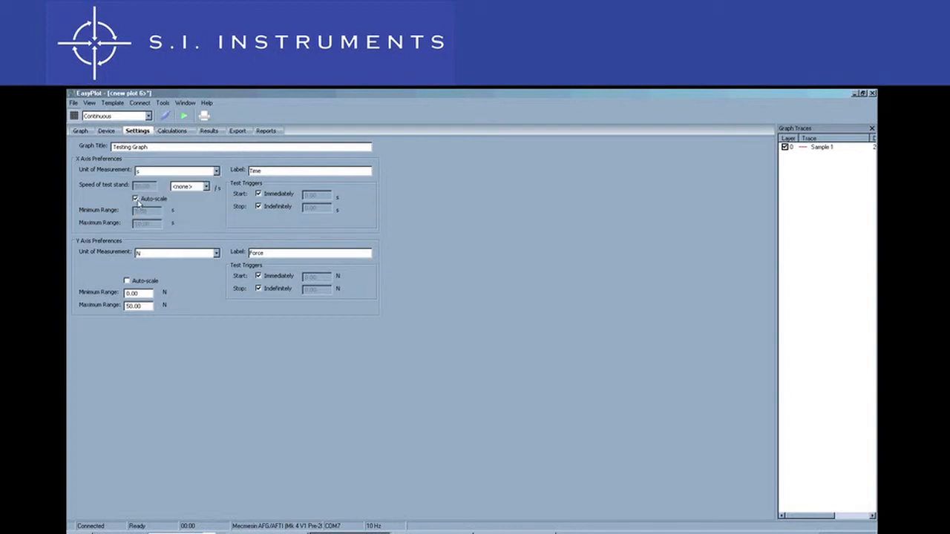
click(135, 199)
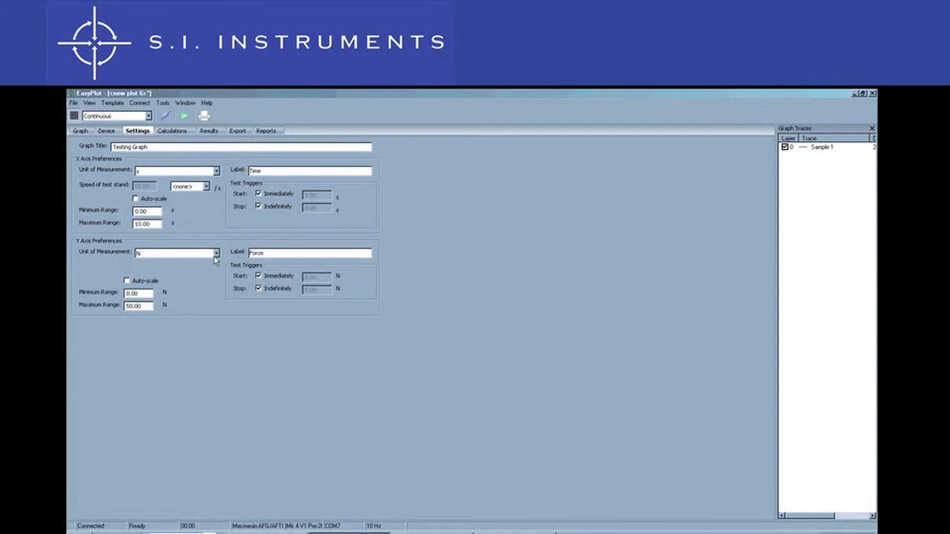
click(217, 253)
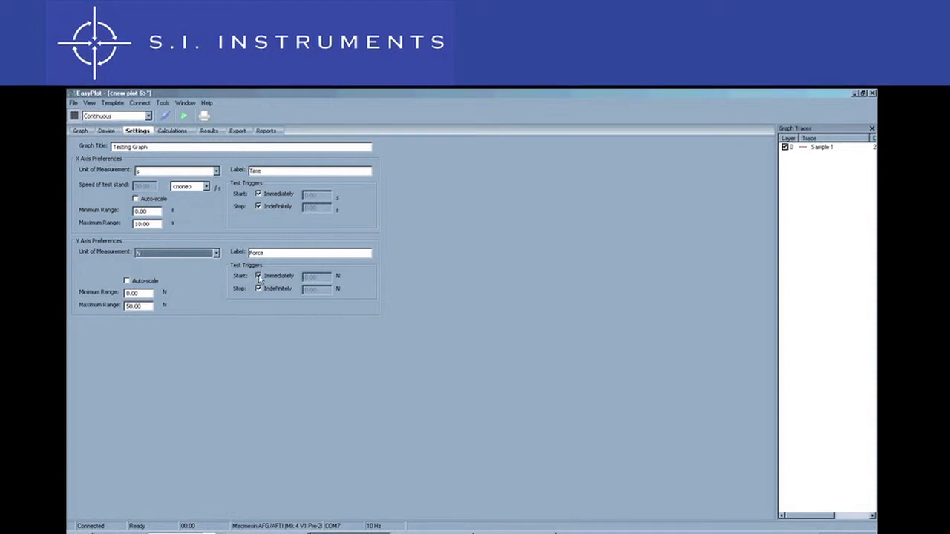
- Replace the Start Immediately trigger with a 1.00 N force threshold and redraw the graph
click(258, 276)
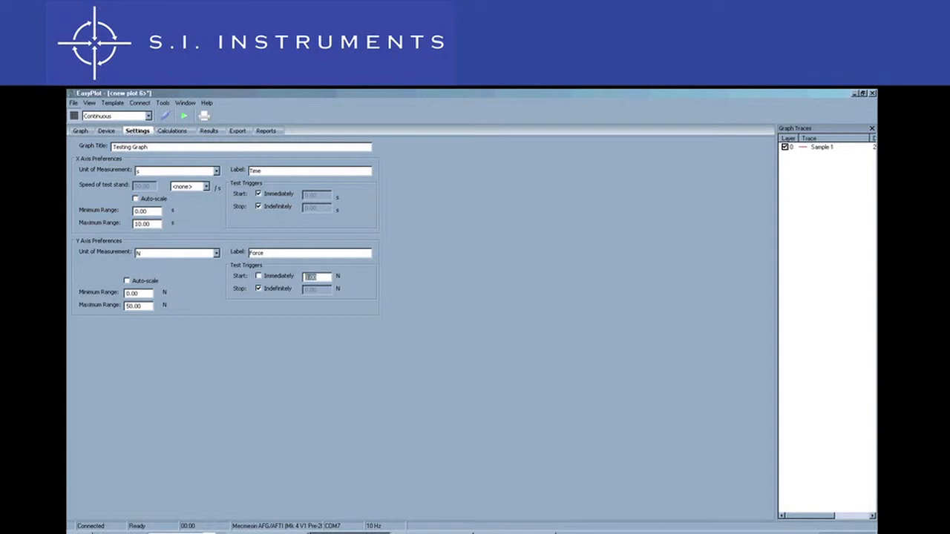
text(1)
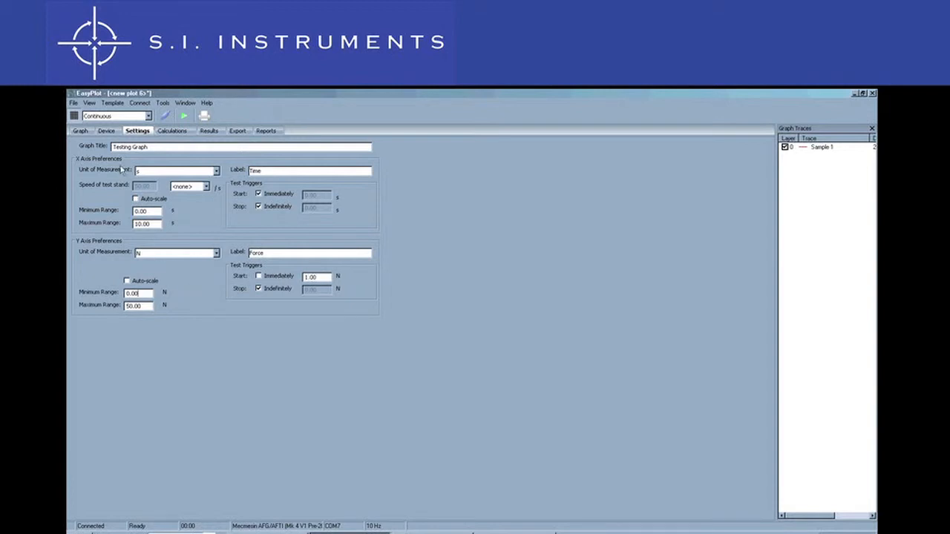
click(80, 130)
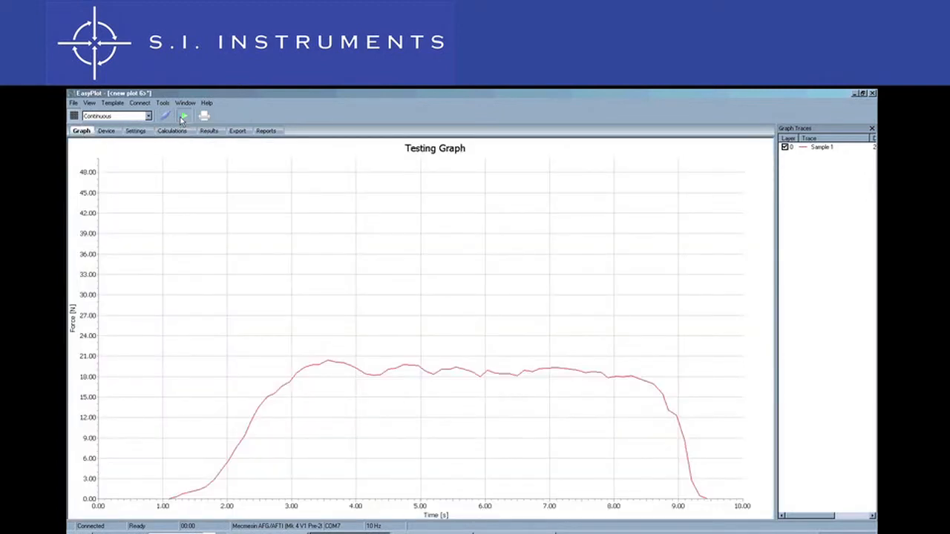
- Record two more acquisitions so Sample 2 and Sample 3 overlay Sample 1
click(184, 116)
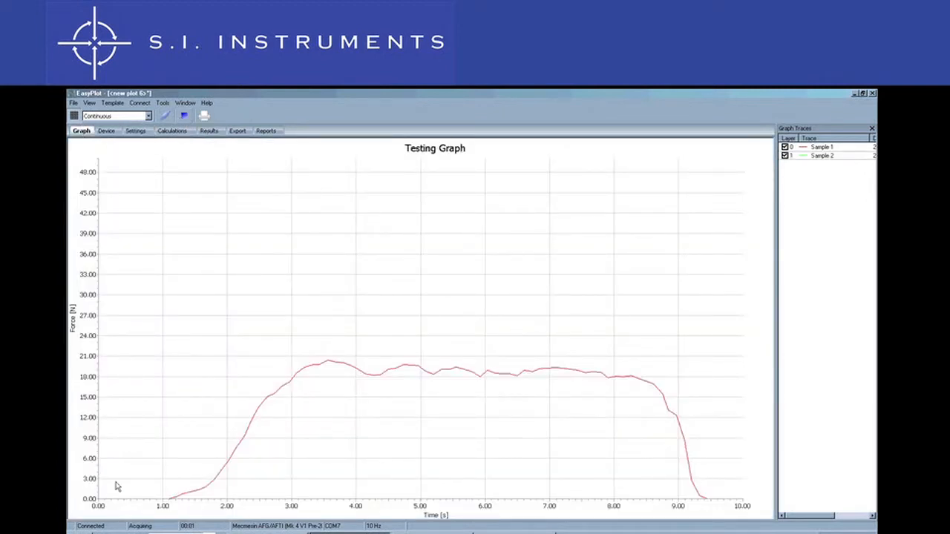
mouse_move(205, 377)
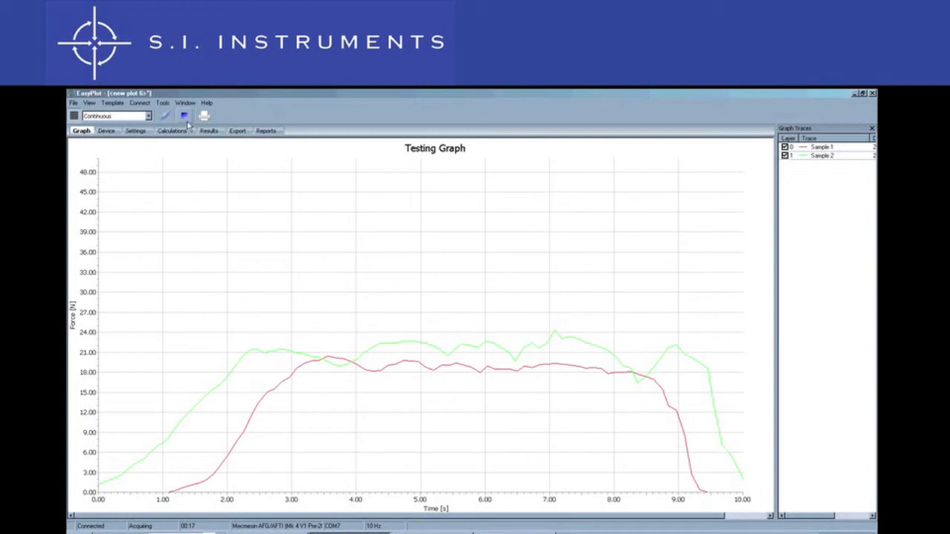
click(184, 116)
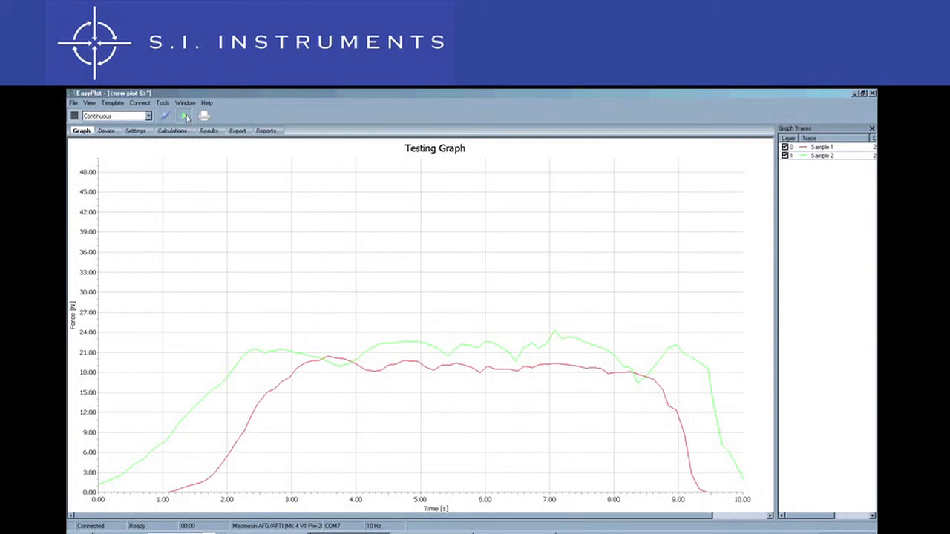
click(184, 116)
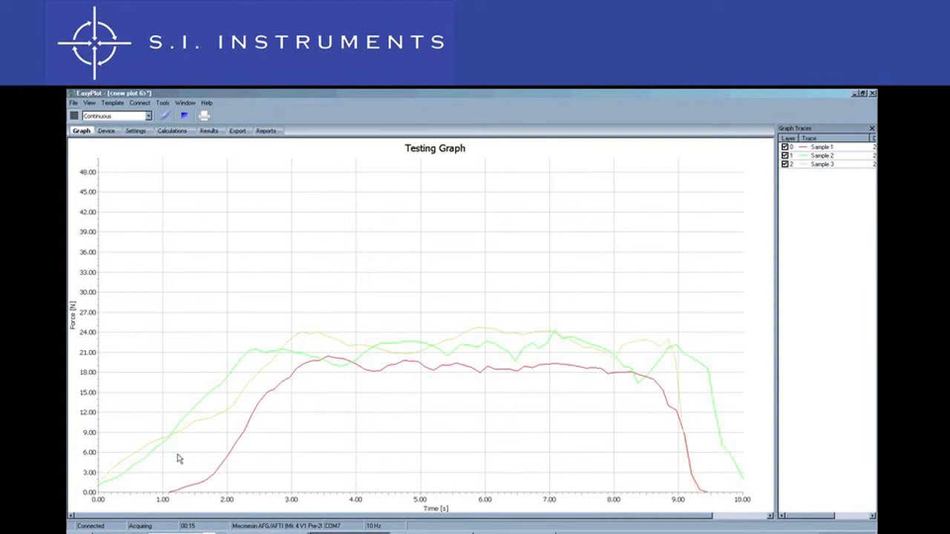
click(185, 116)
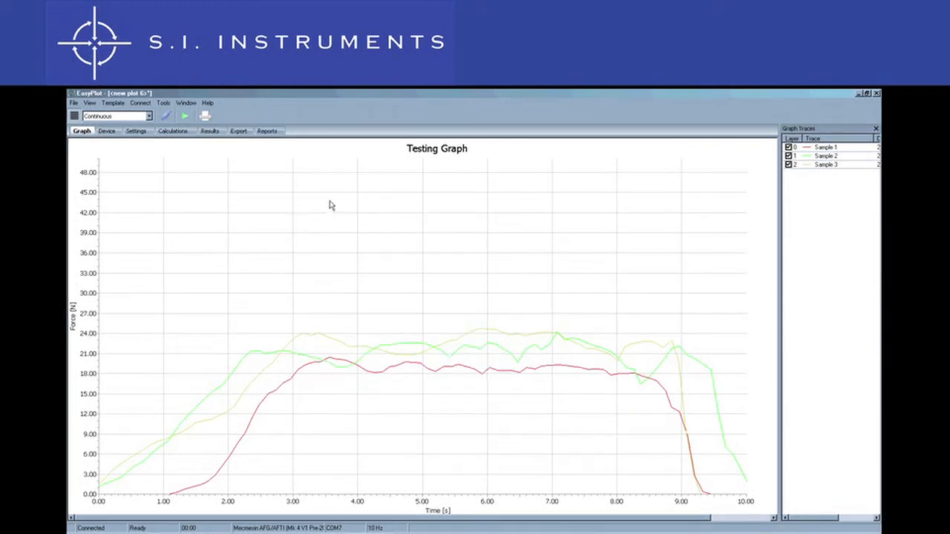
mouse_move(172, 132)
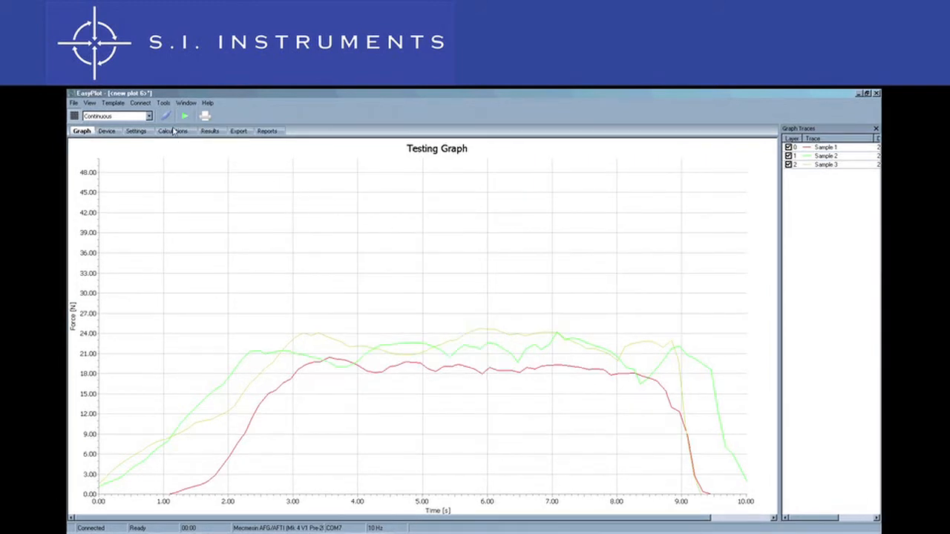
- Add Average Load from 5.00 to 9.00 s with limits 10.00 and 20.00 alongside Peak Load
click(175, 130)
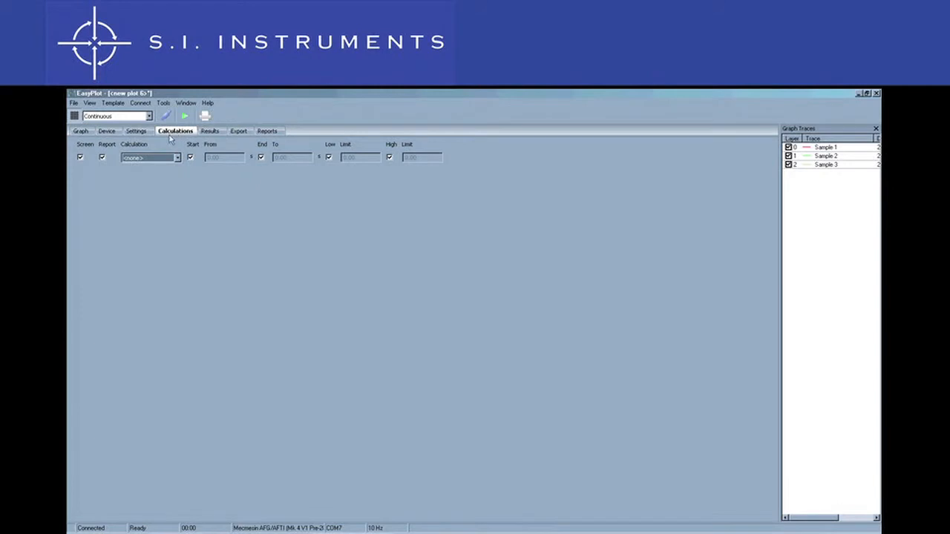
click(178, 157)
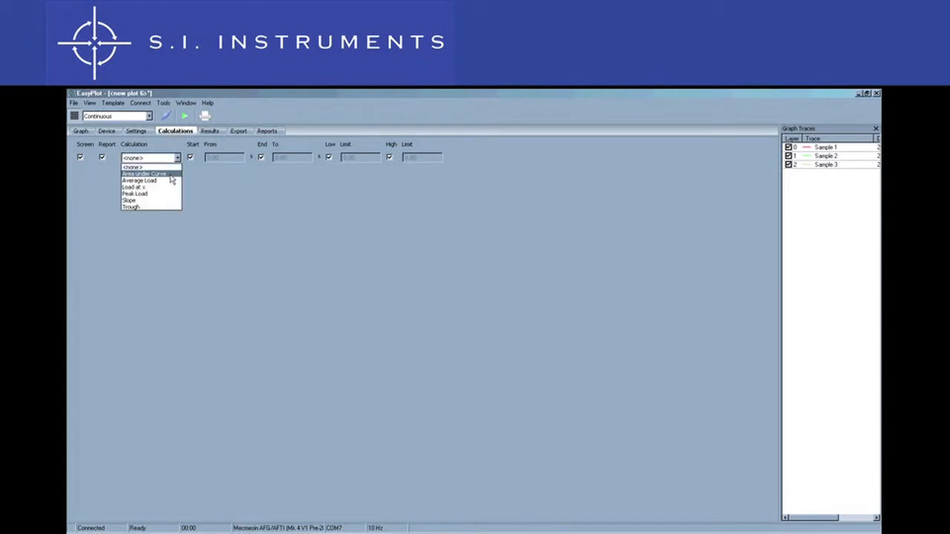
mouse_move(152, 200)
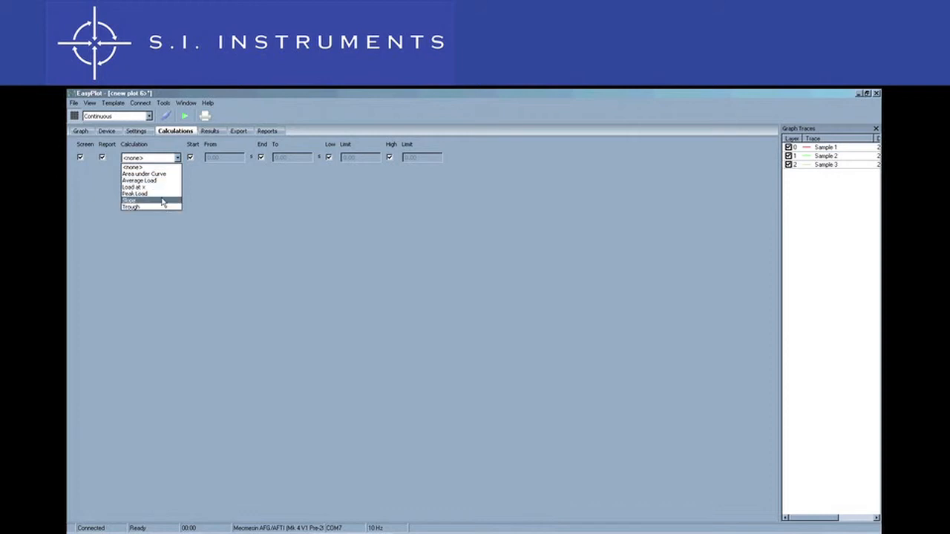
click(134, 193)
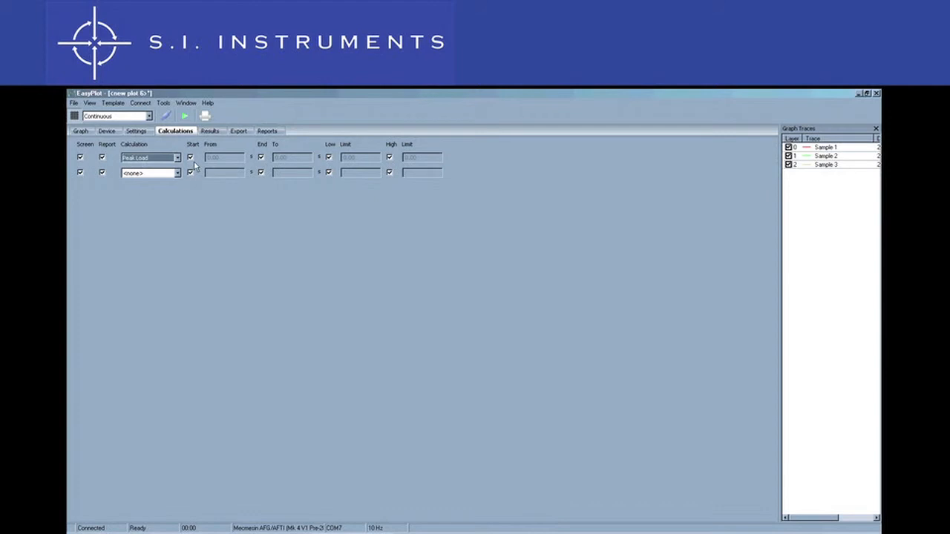
mouse_move(260, 169)
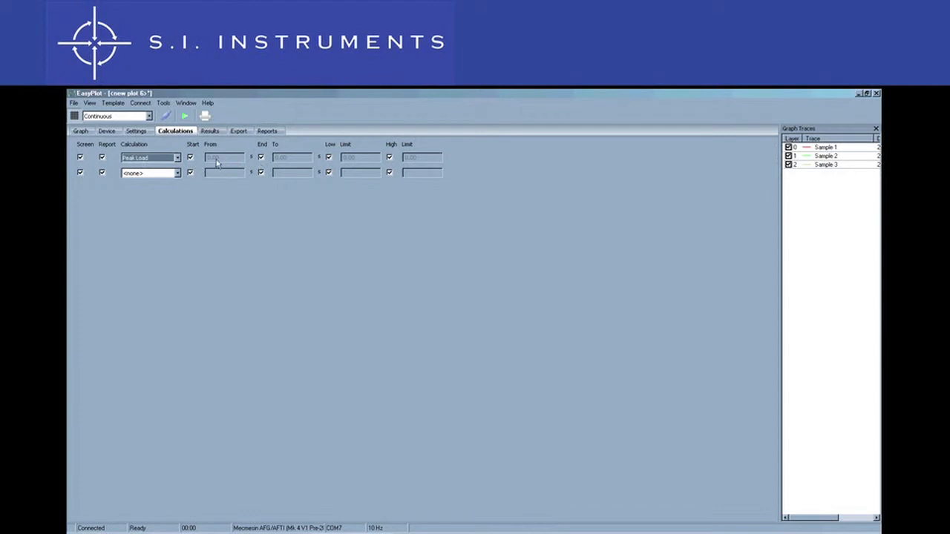
click(178, 172)
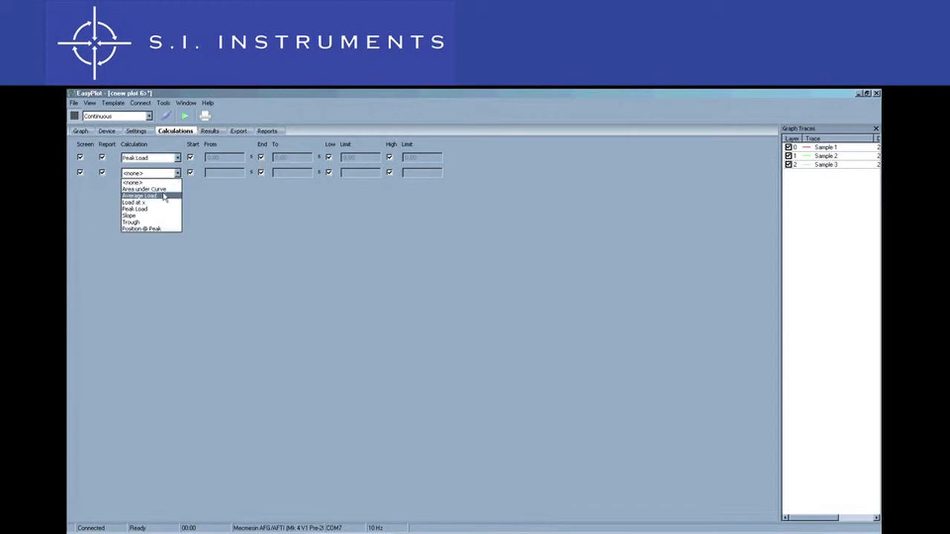
click(139, 196)
text(5)
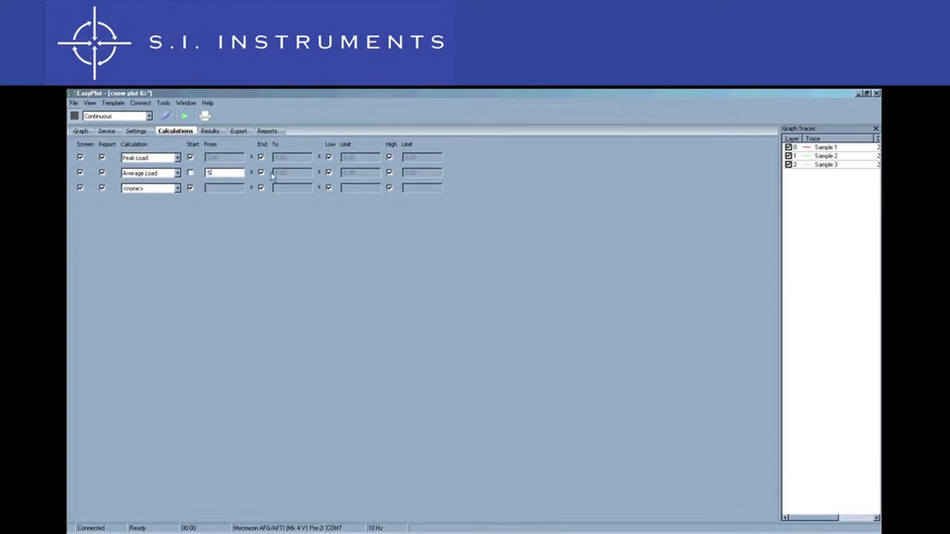
text(.00)
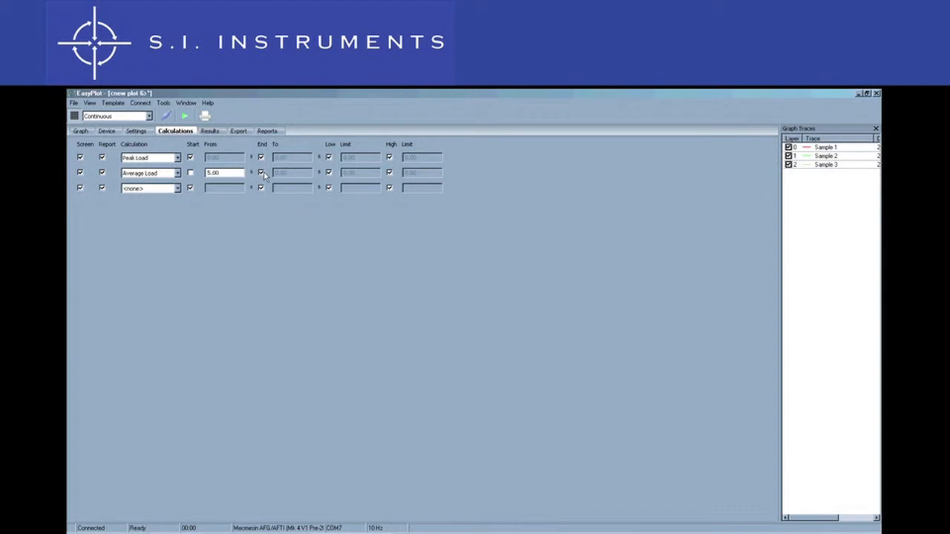
click(291, 172)
text(9)
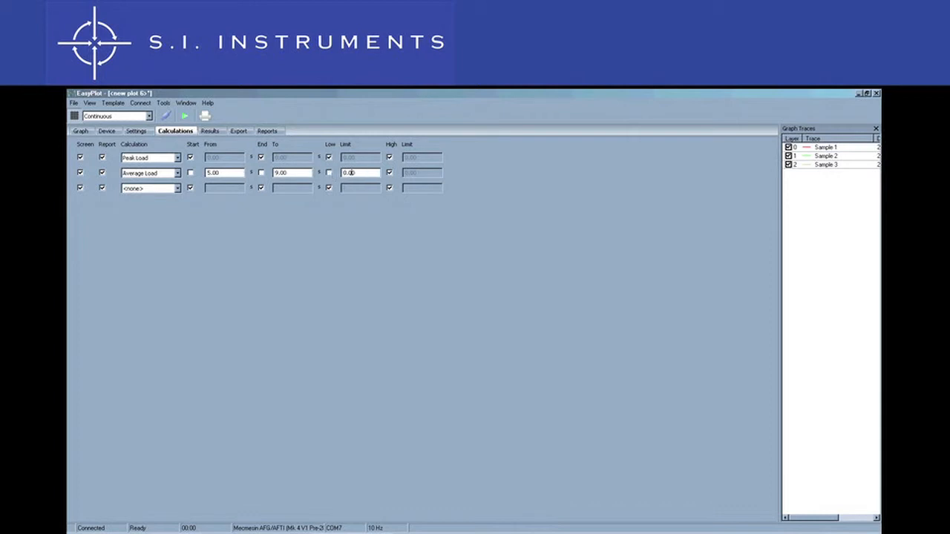
click(359, 173)
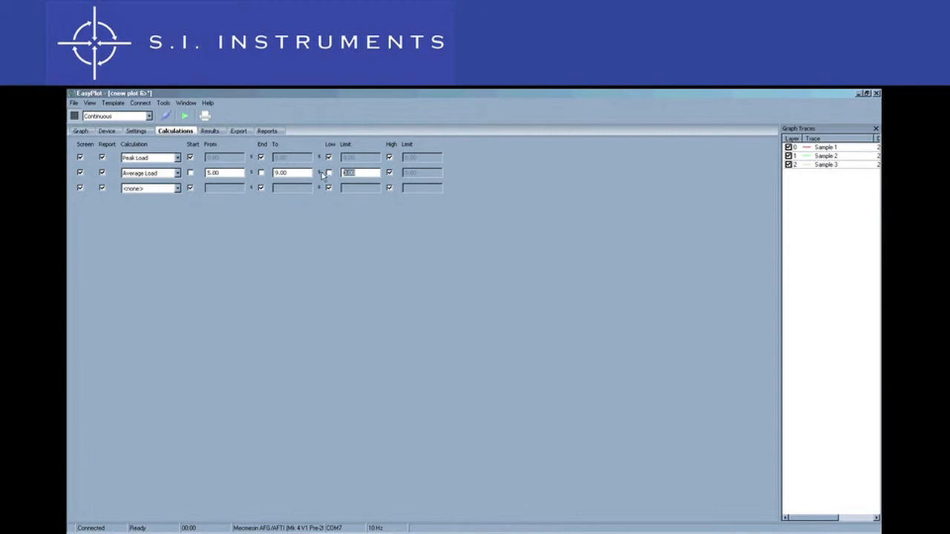
text(10)
click(422, 172)
text(20)
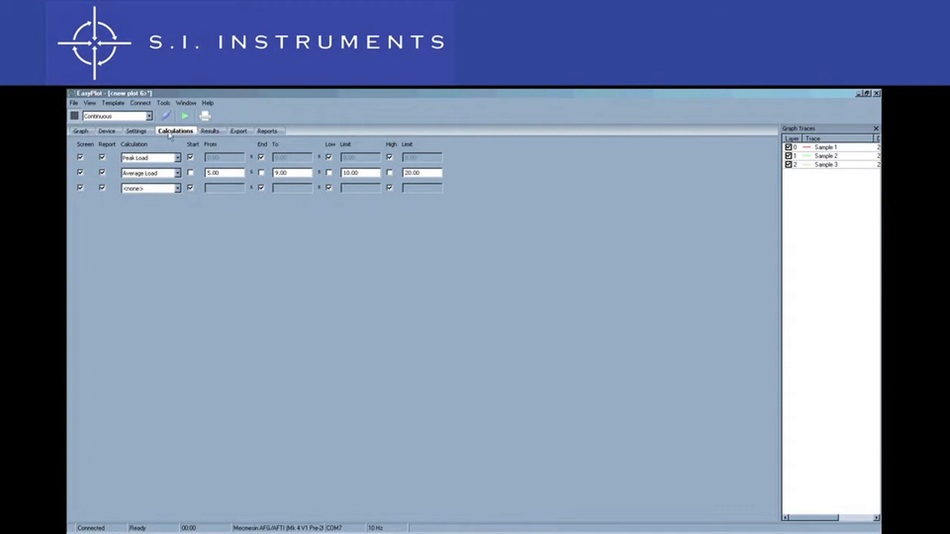
- Review the Peak Load and Average Load results for all three samples, then show the graph again
click(211, 130)
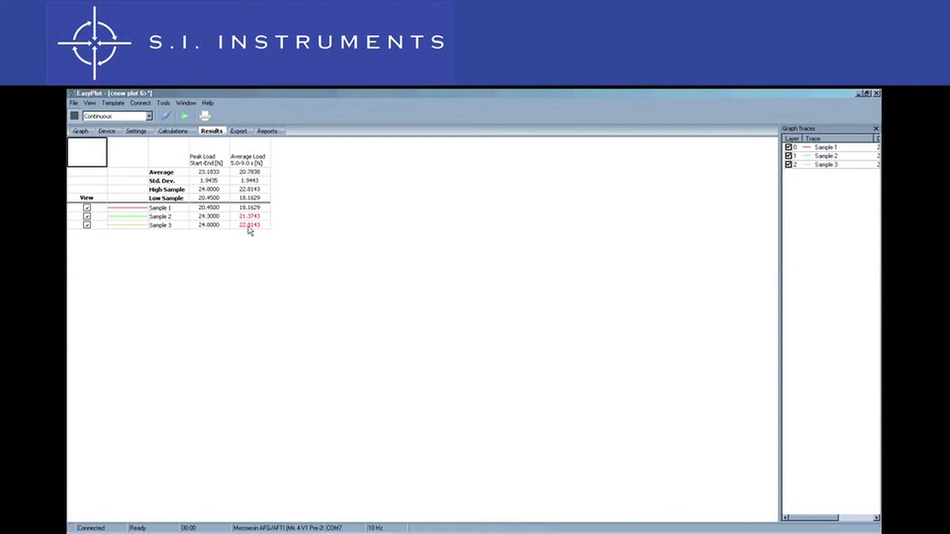
click(80, 131)
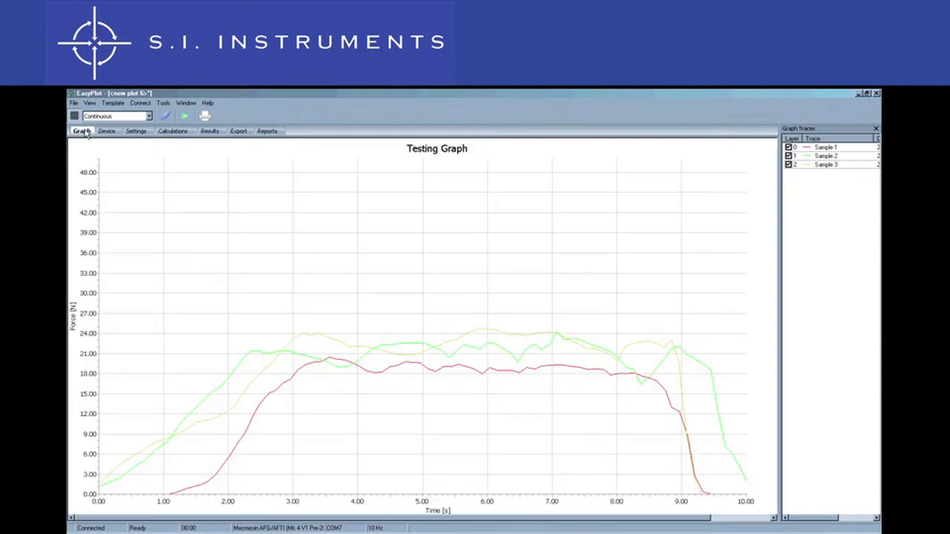
- Browse the Device, Settings and Graph views before settling back on the calculation setup
click(107, 130)
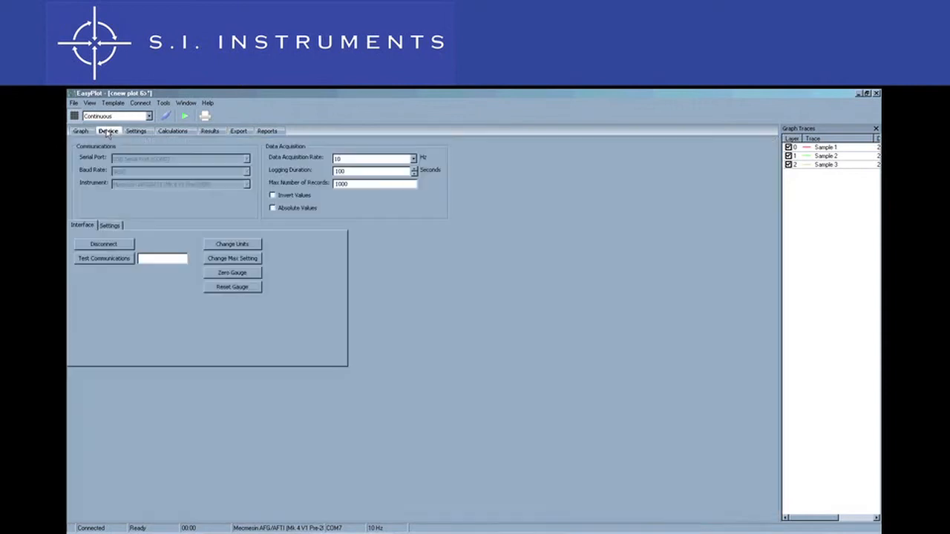
click(138, 131)
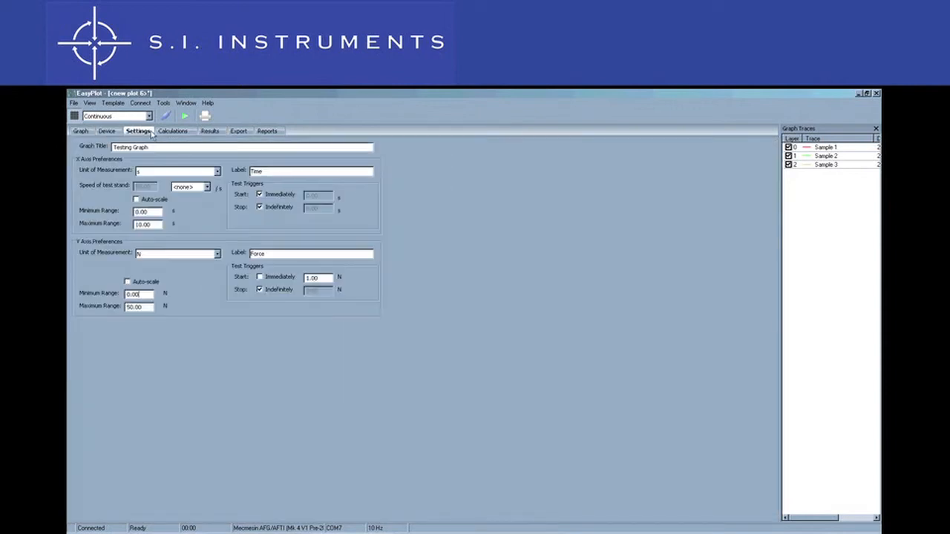
click(175, 131)
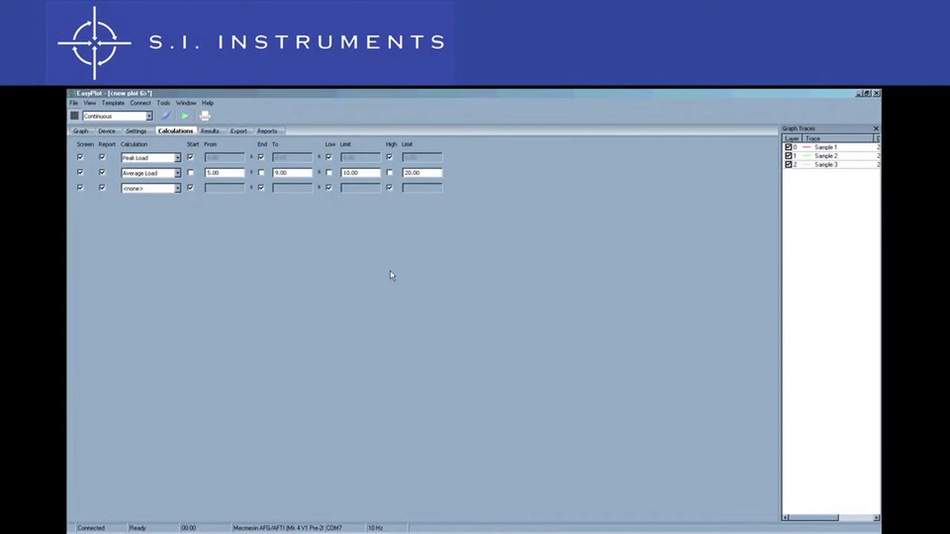
mouse_move(112, 141)
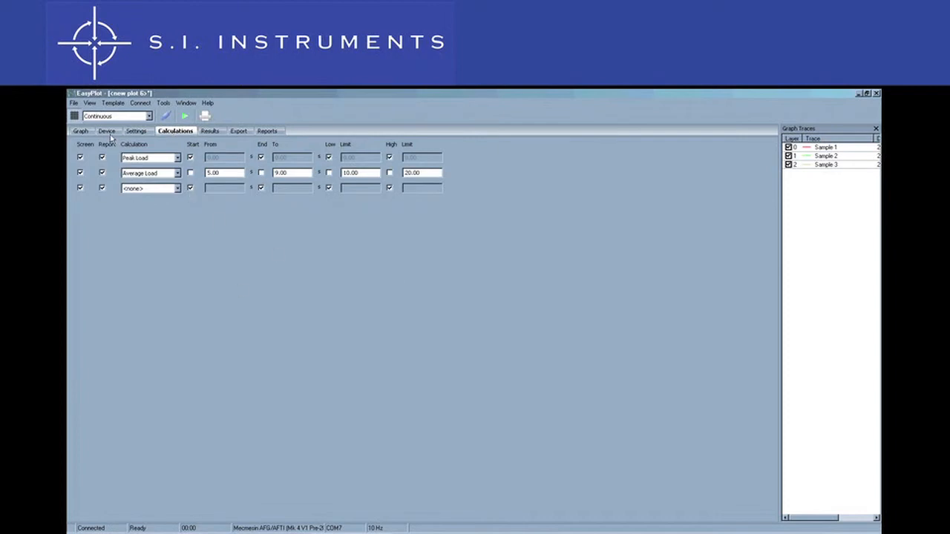
click(81, 131)
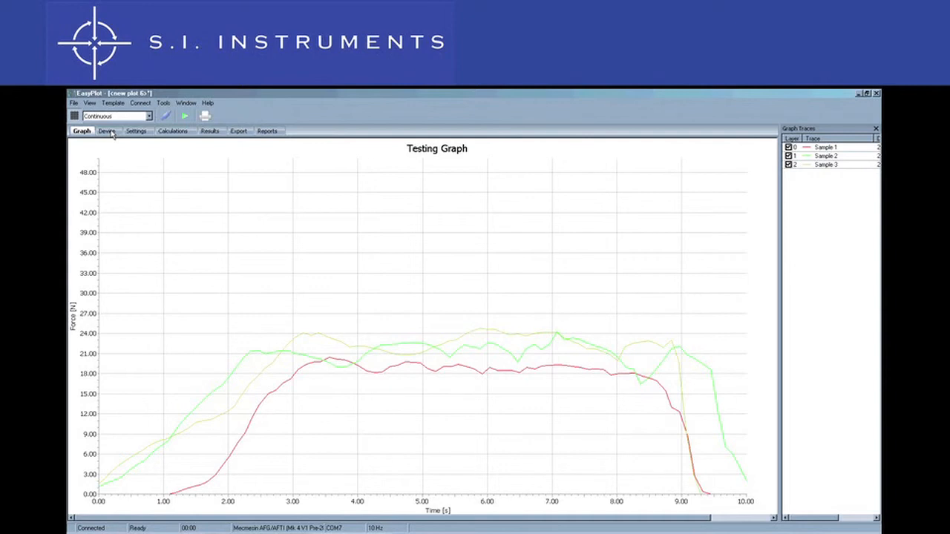
click(107, 131)
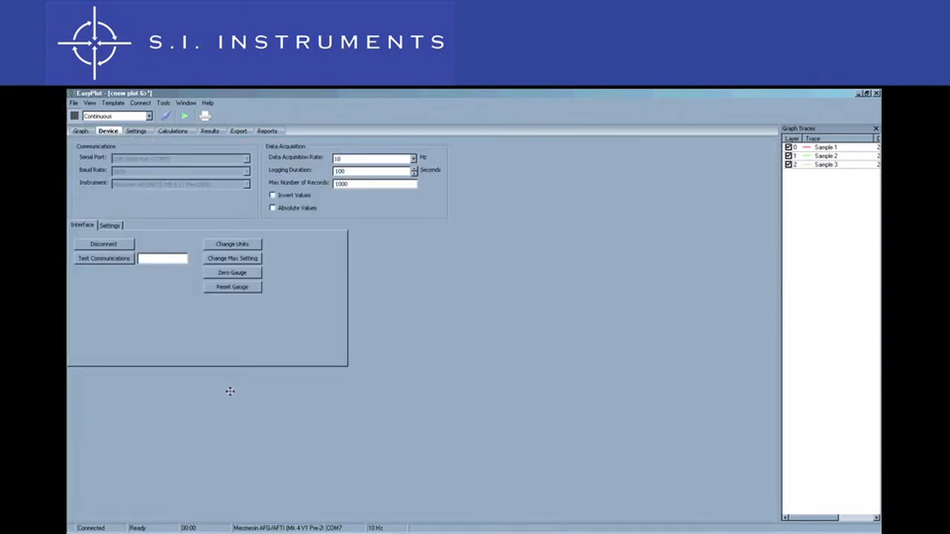
mouse_move(253, 469)
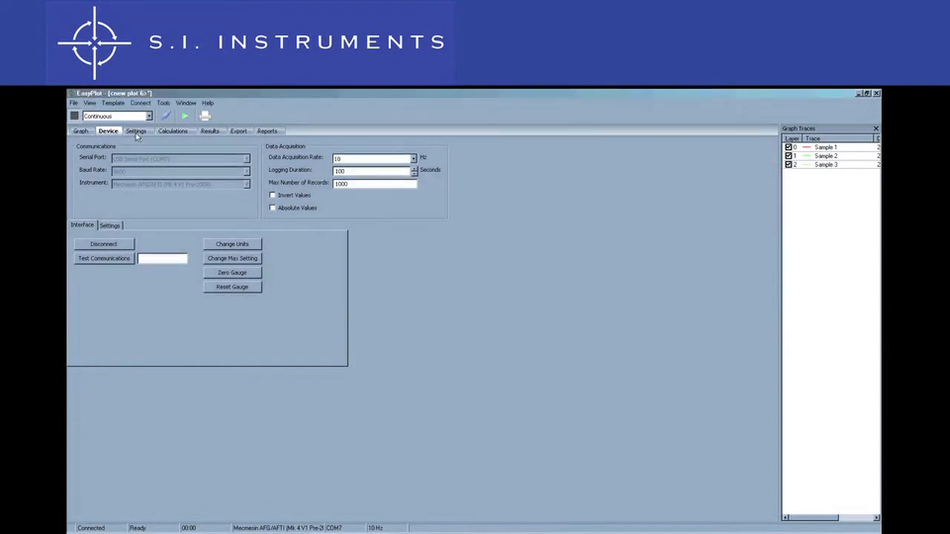
click(175, 131)
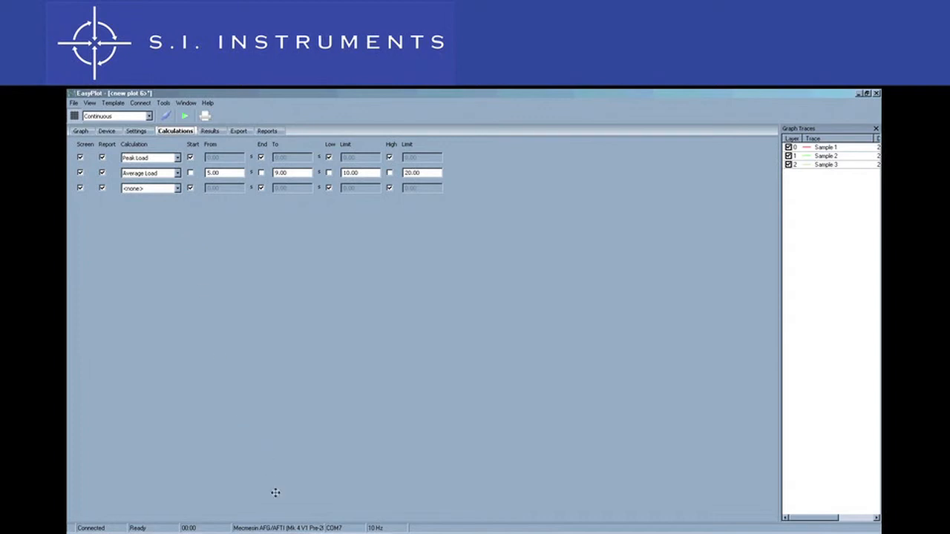
- Dock the calculations panel and results table beneath the Testing Graph and select the first sample trace
click(80, 131)
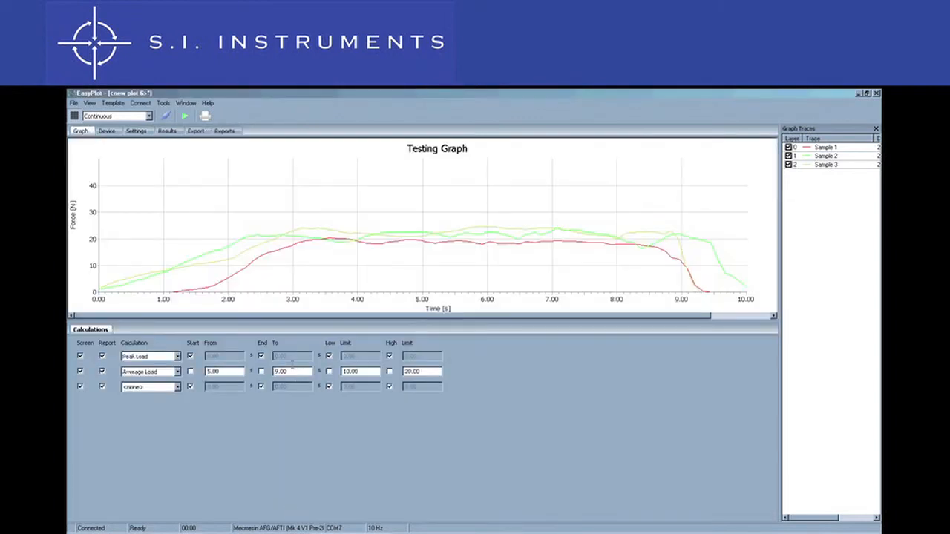
click(166, 131)
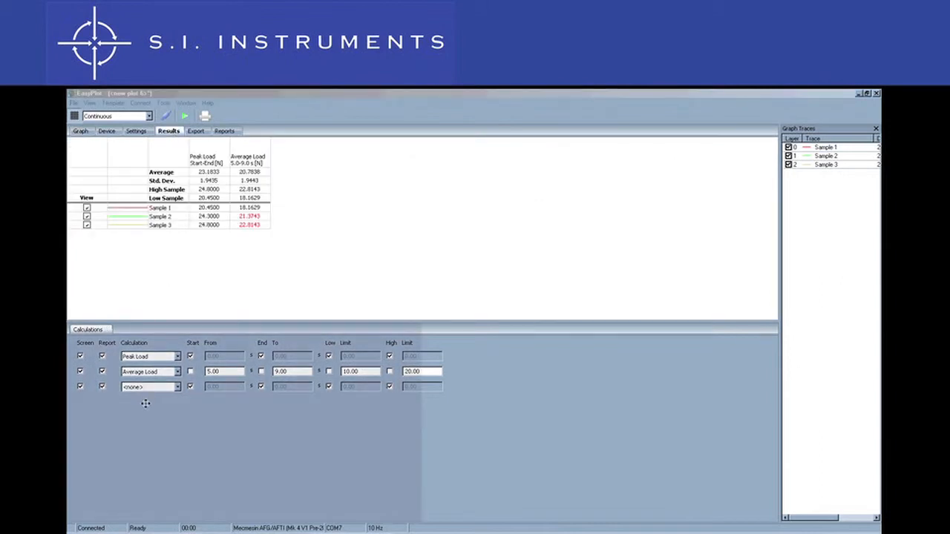
click(80, 131)
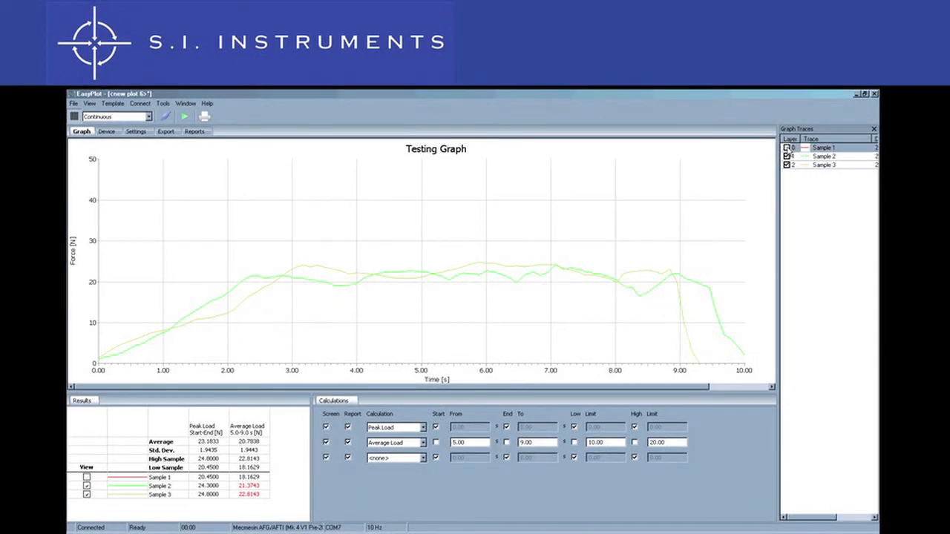
click(86, 477)
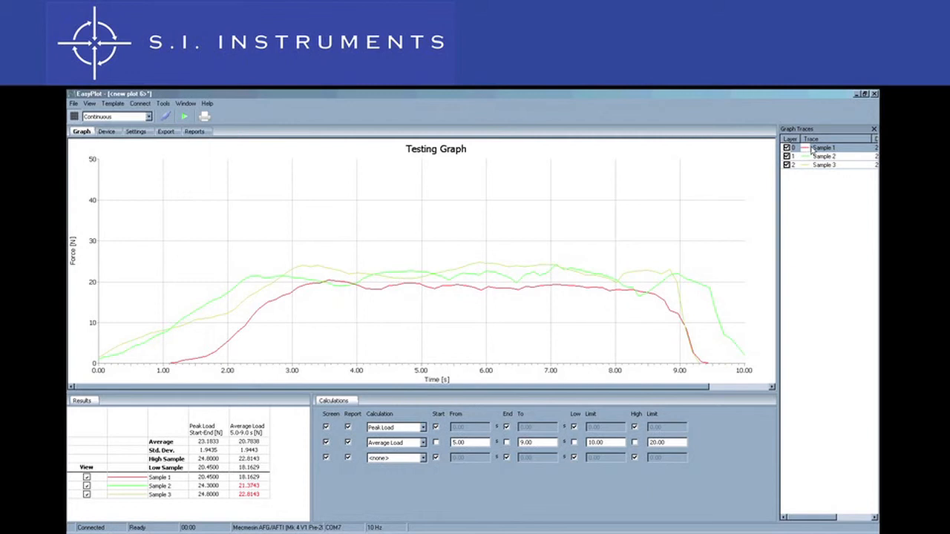
- Recolour the first sample trace dark purple and rename it 'Test Piece 1'
right_click(823, 149)
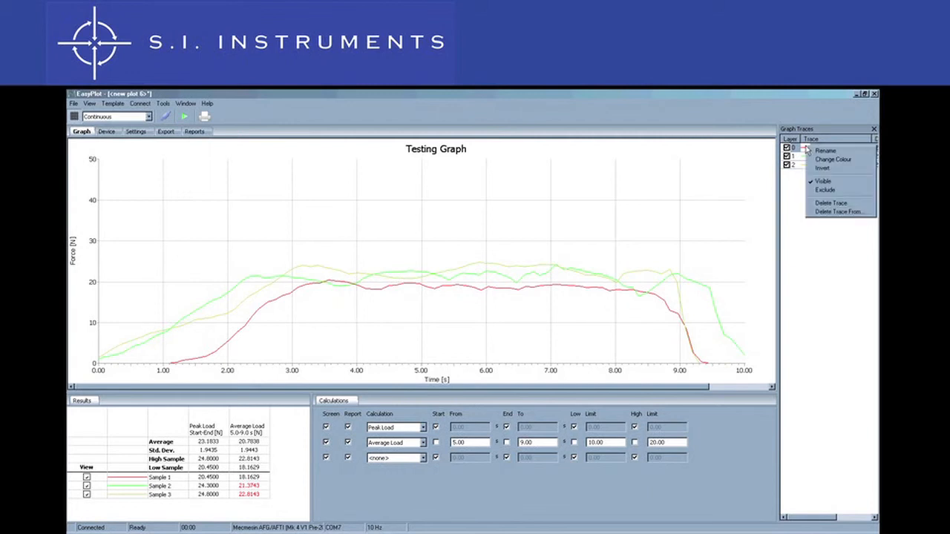
click(833, 161)
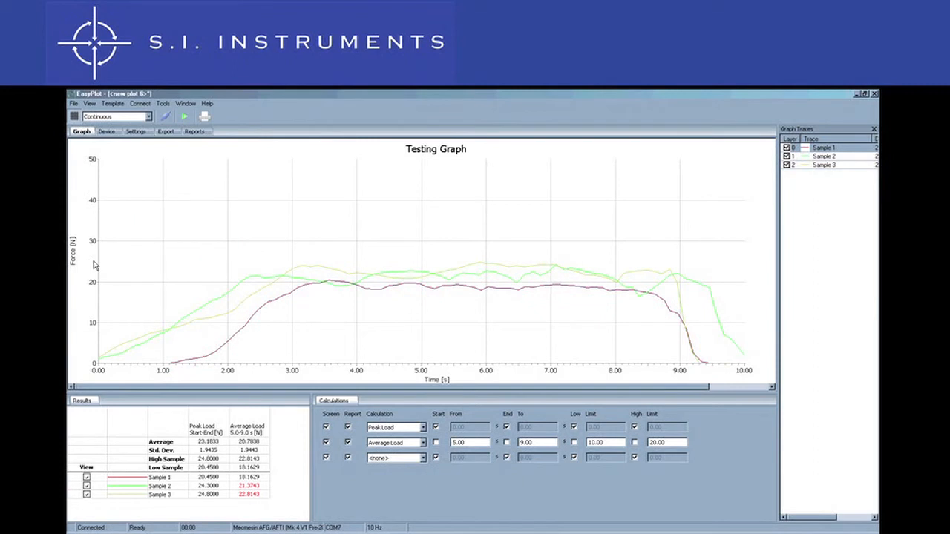
mouse_move(740, 248)
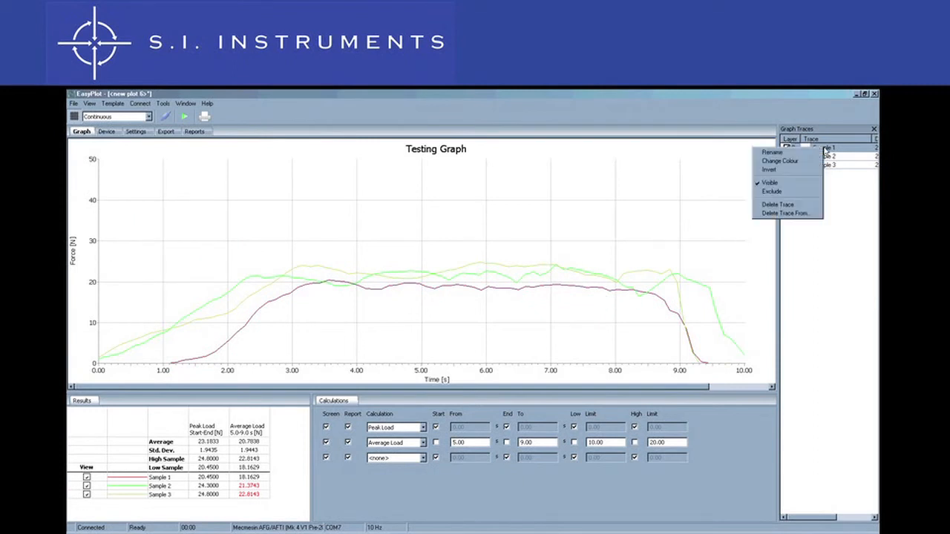
click(772, 152)
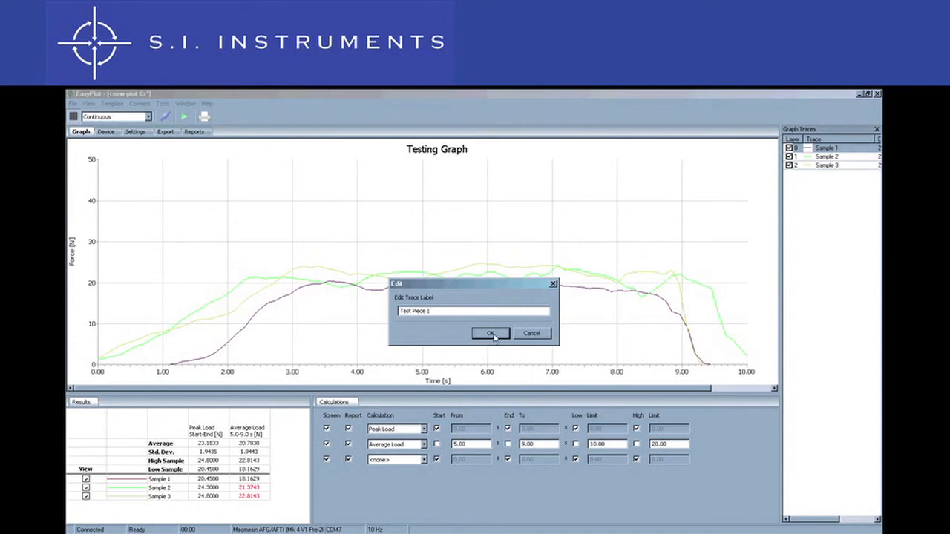
click(490, 332)
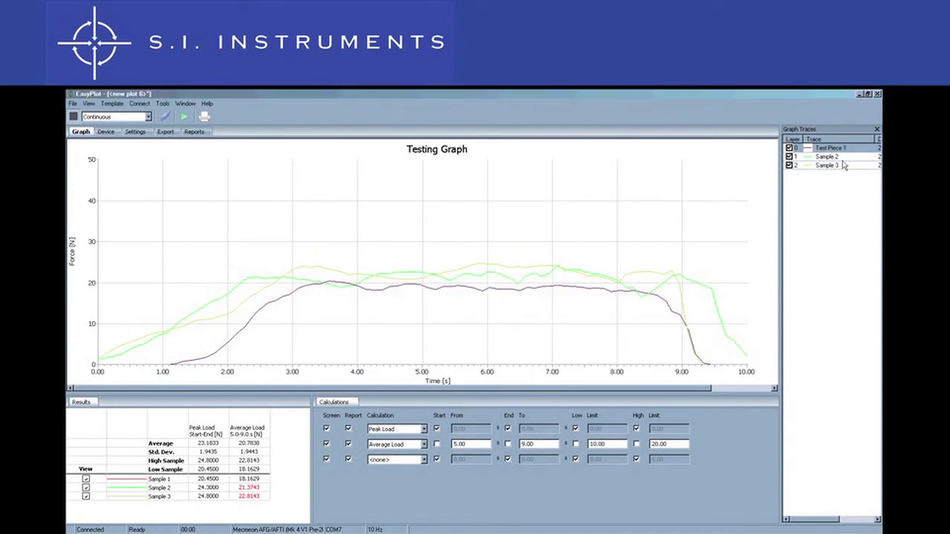
mouse_move(831, 148)
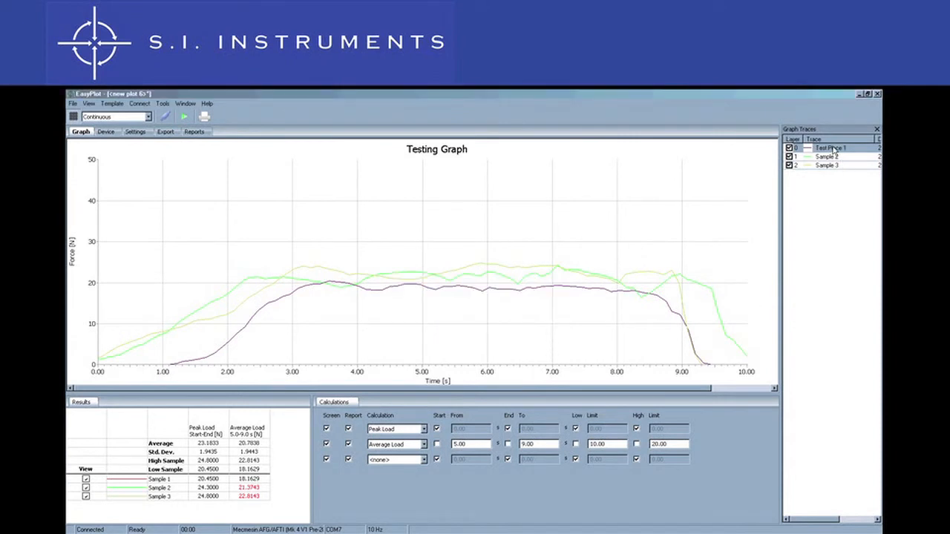
click(828, 157)
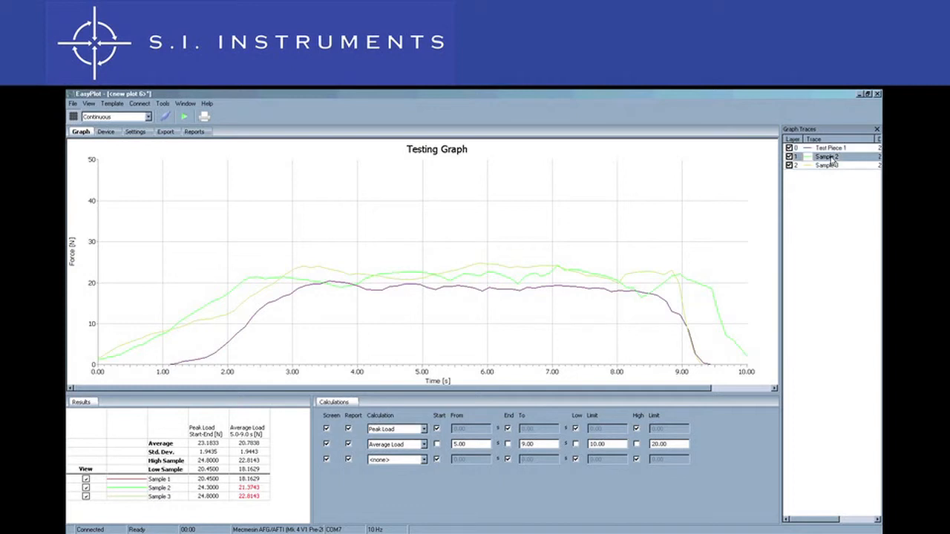
- Exclude Sample 2 from the results, then untick Exclude so it counts again
right_click(826, 157)
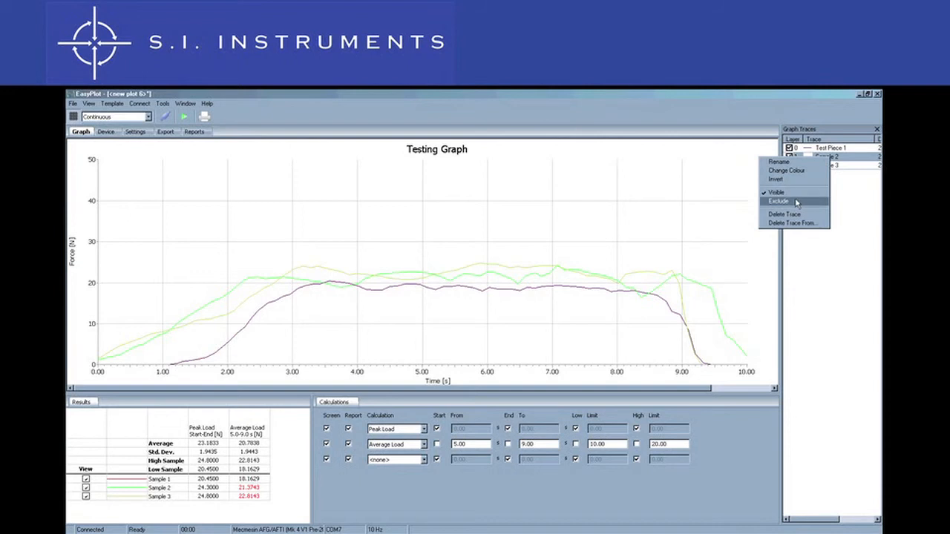
click(778, 202)
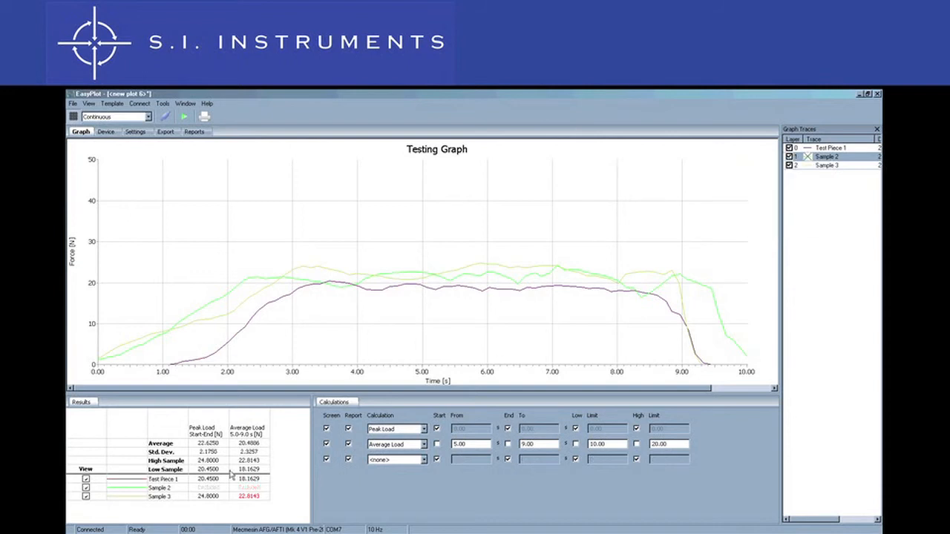
mouse_move(219, 497)
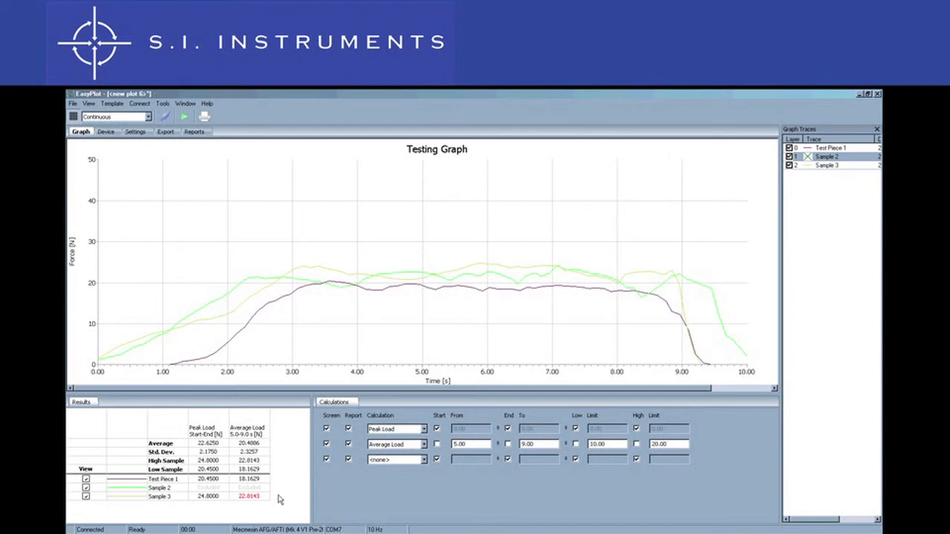
mouse_move(831, 211)
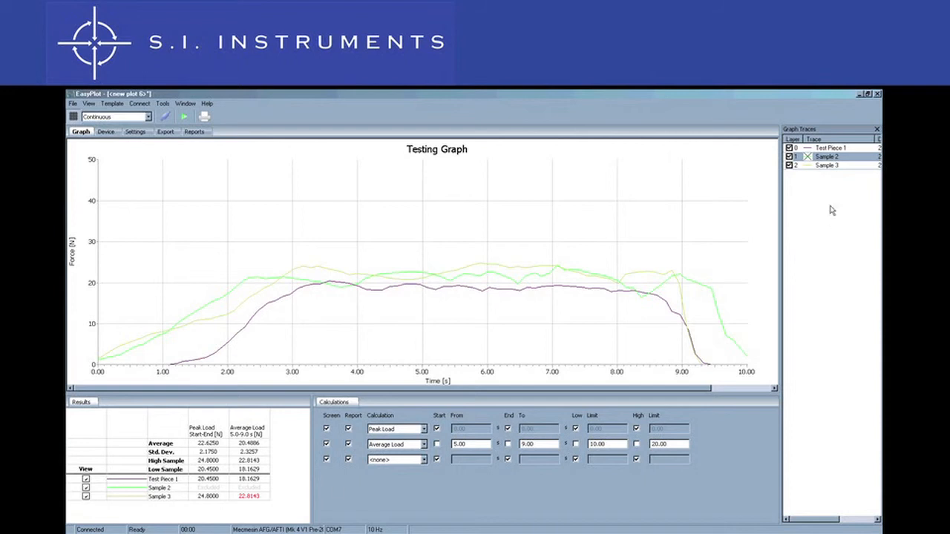
right_click(827, 158)
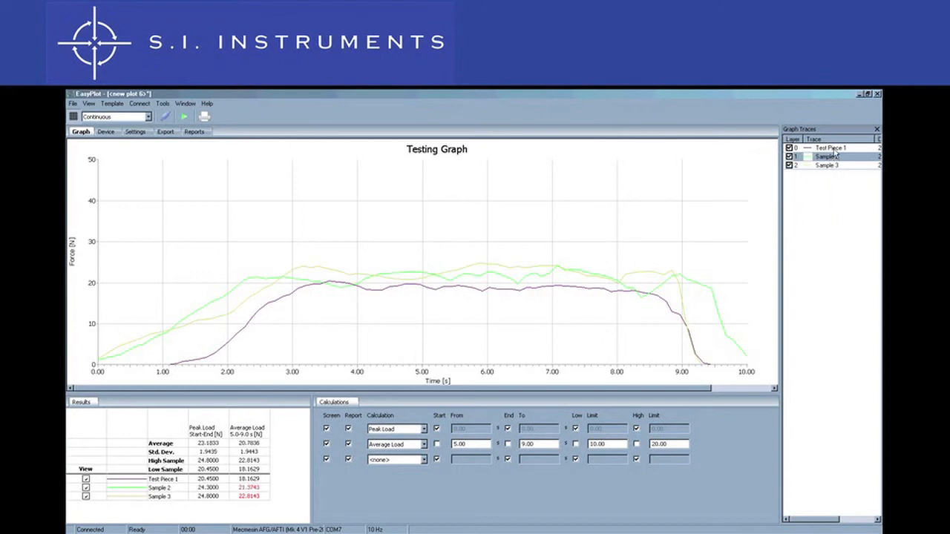
right_click(827, 158)
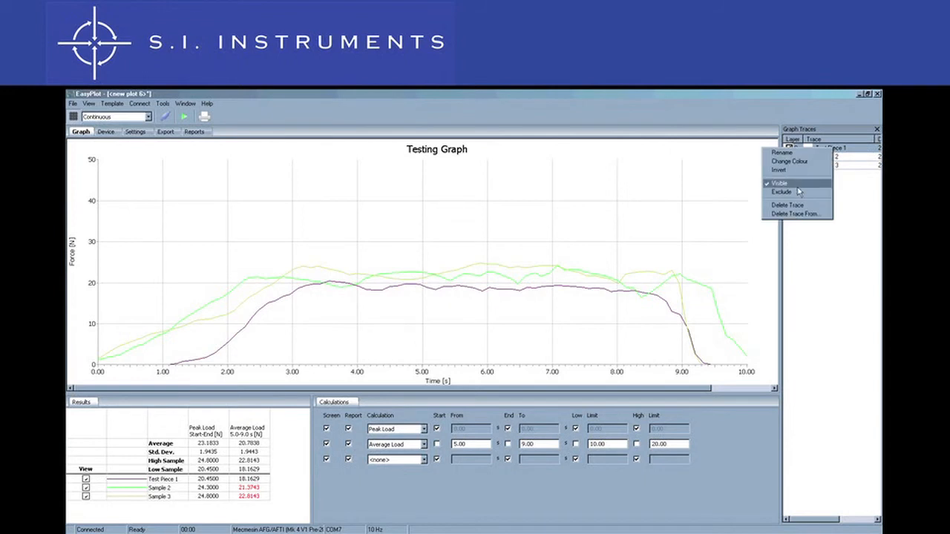
mouse_move(787, 205)
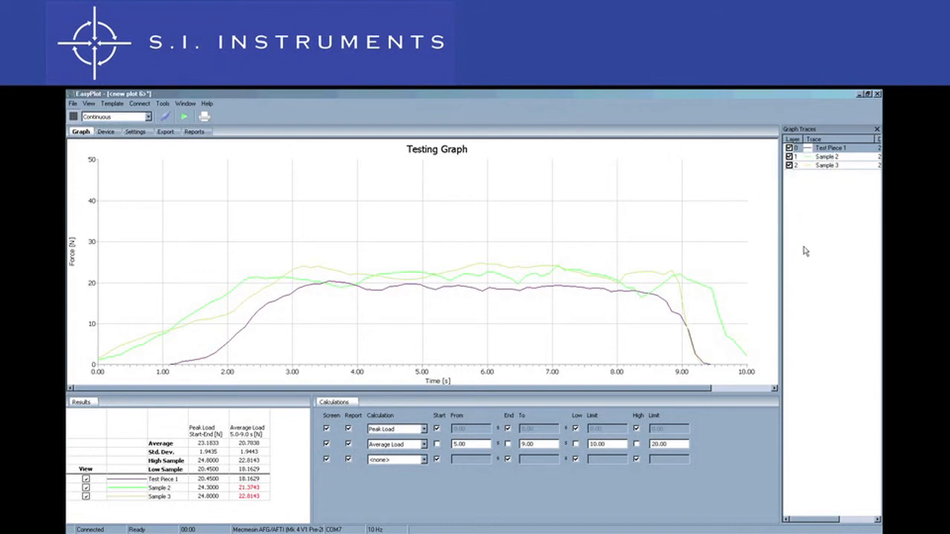
mouse_move(582, 199)
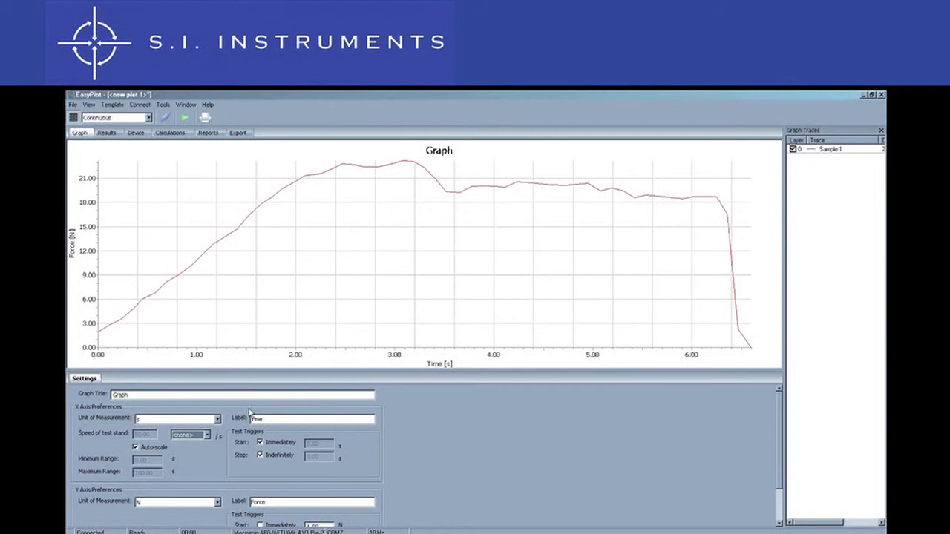
- Set the X axis unit to mm and its label to 'Direction'
click(215, 418)
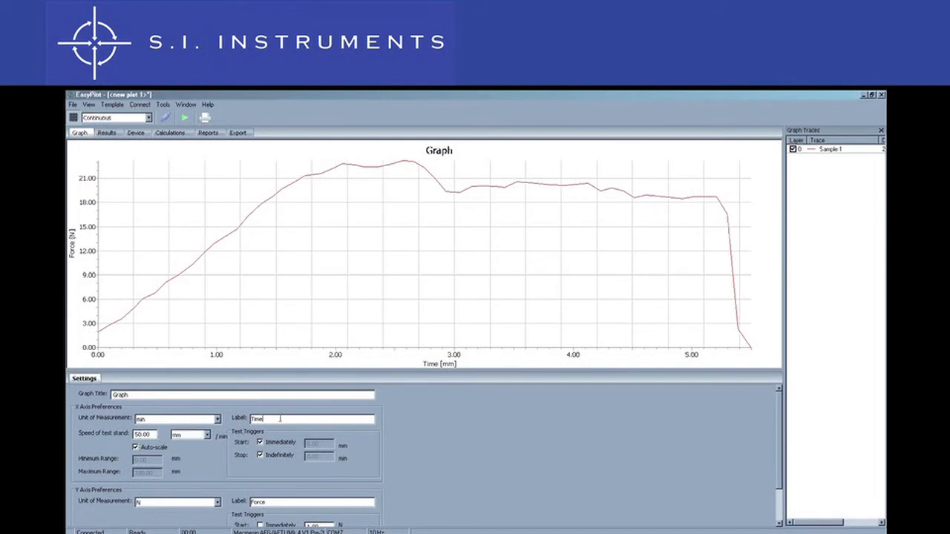
text(D)
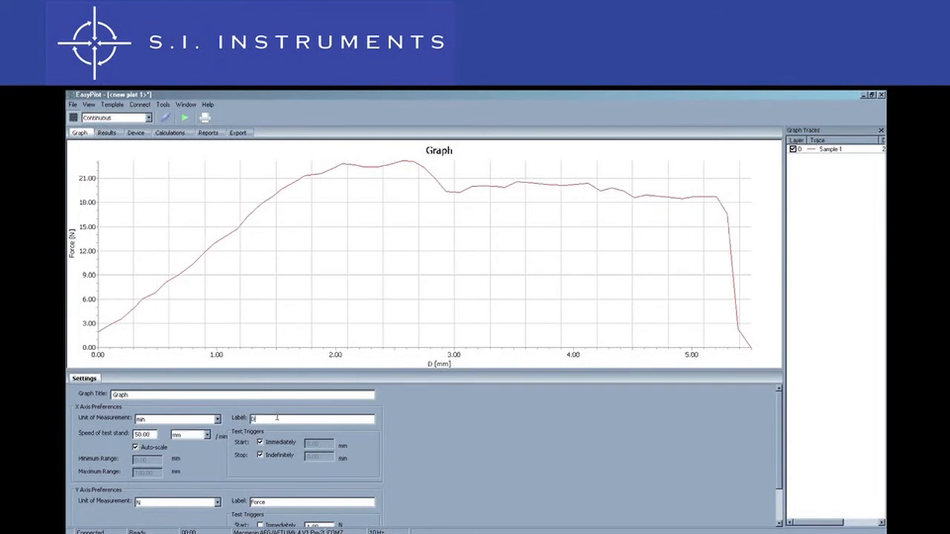
text(Direction)
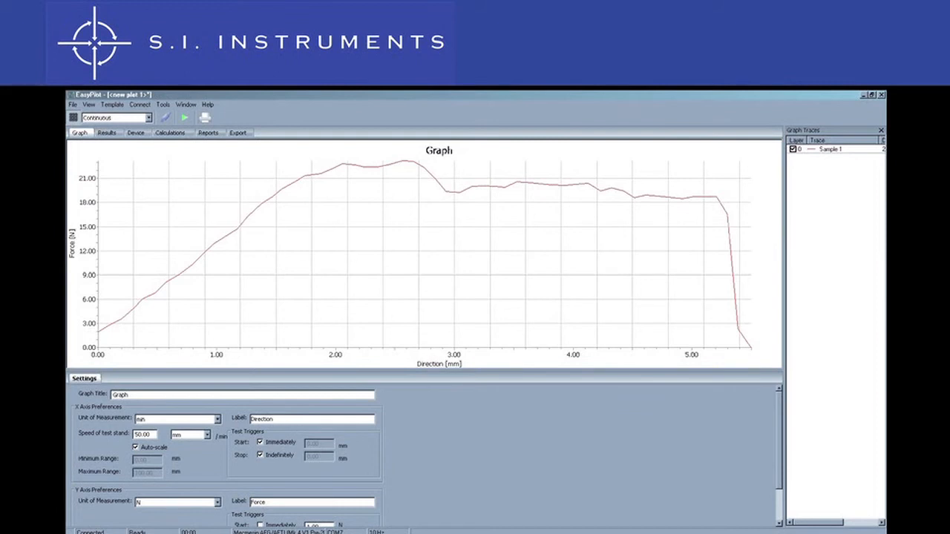
click(196, 131)
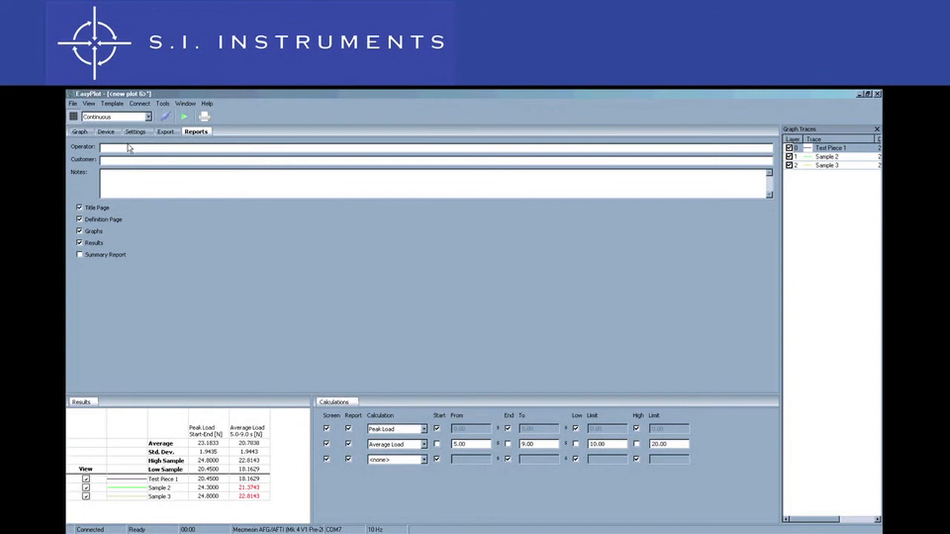
- Fill in the operator, customer 'SI Instruments' and notes 'This is a test report to demonstrate EasyPlot'
text(Eric St.Martins)
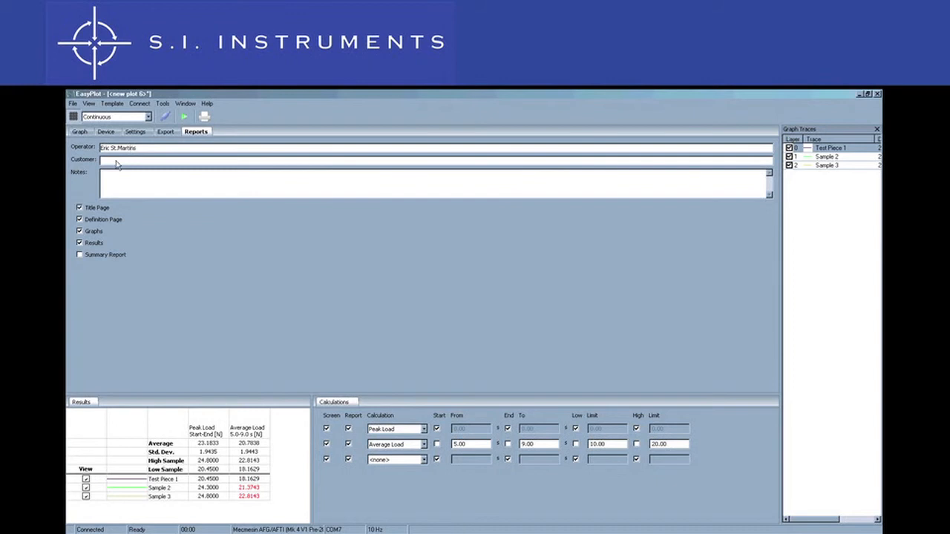
text(SI Instruments)
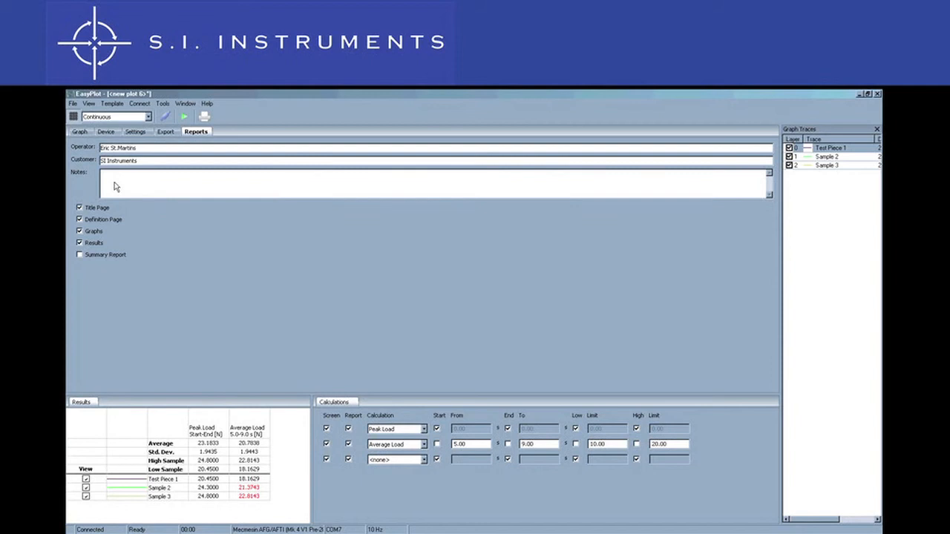
text(This is)
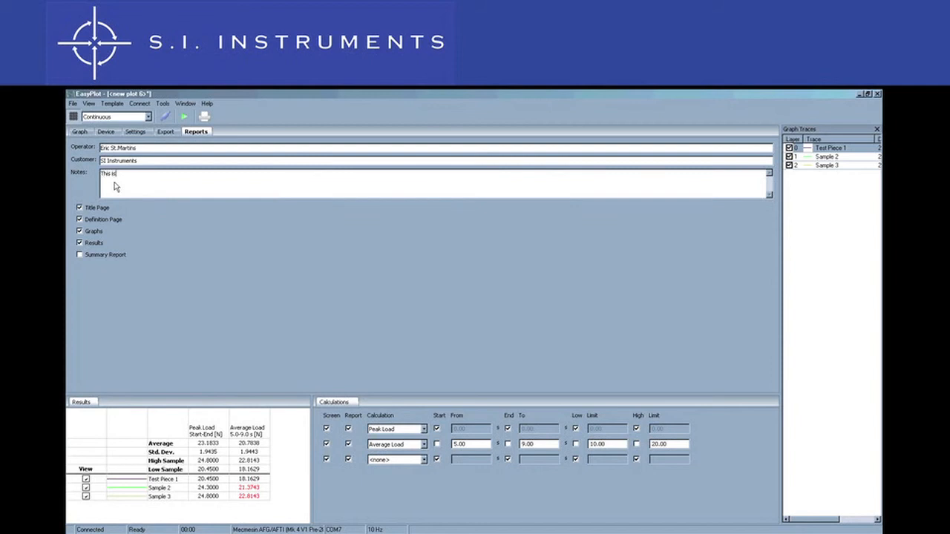
text(a test)
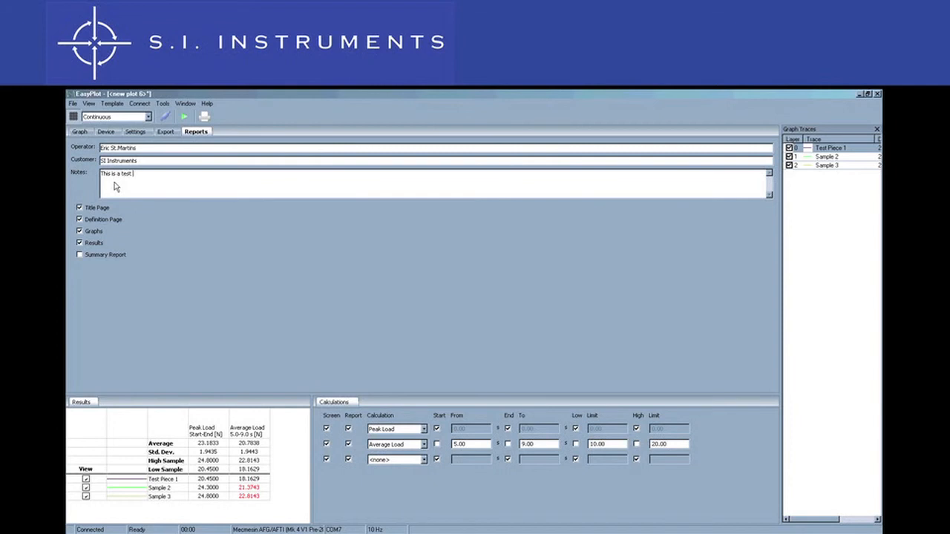
text(report to)
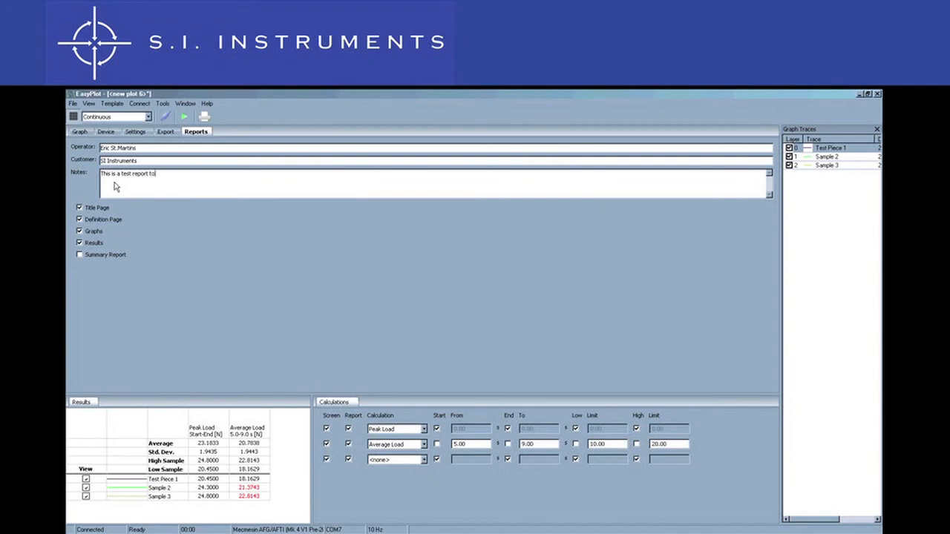
text(demonstrate EasyP)
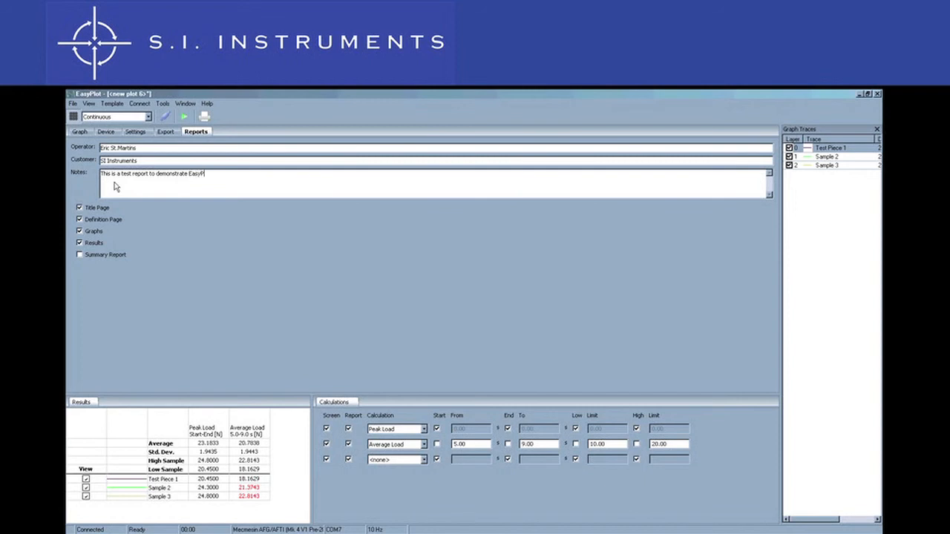
text(lot)
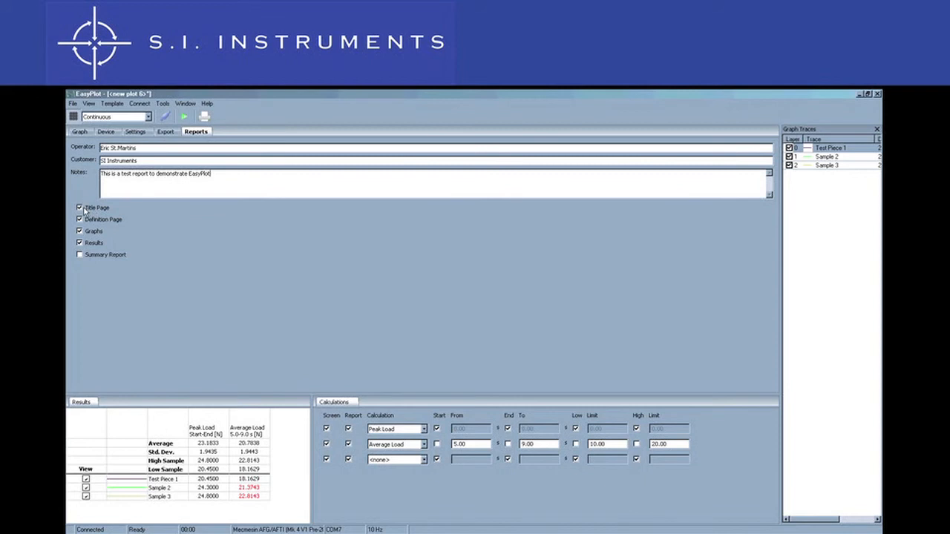
click(81, 208)
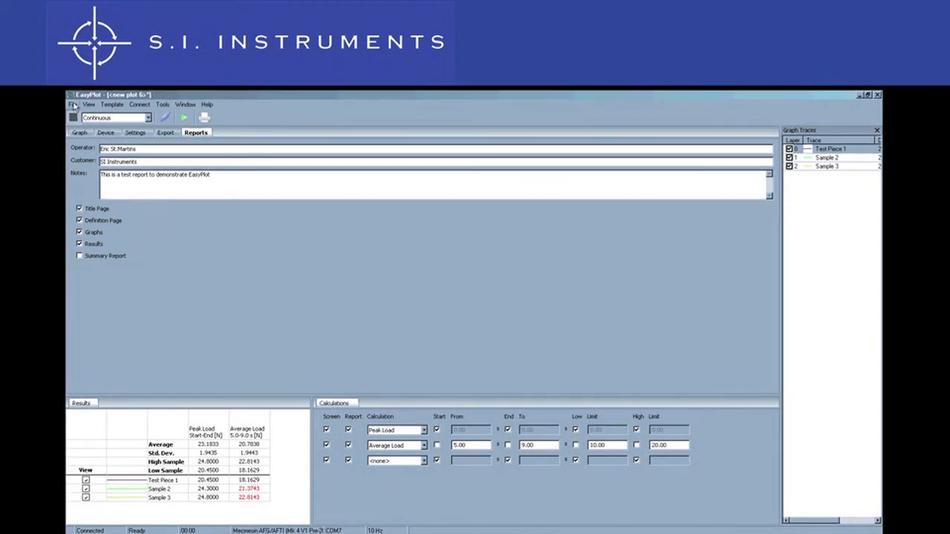
click(71, 104)
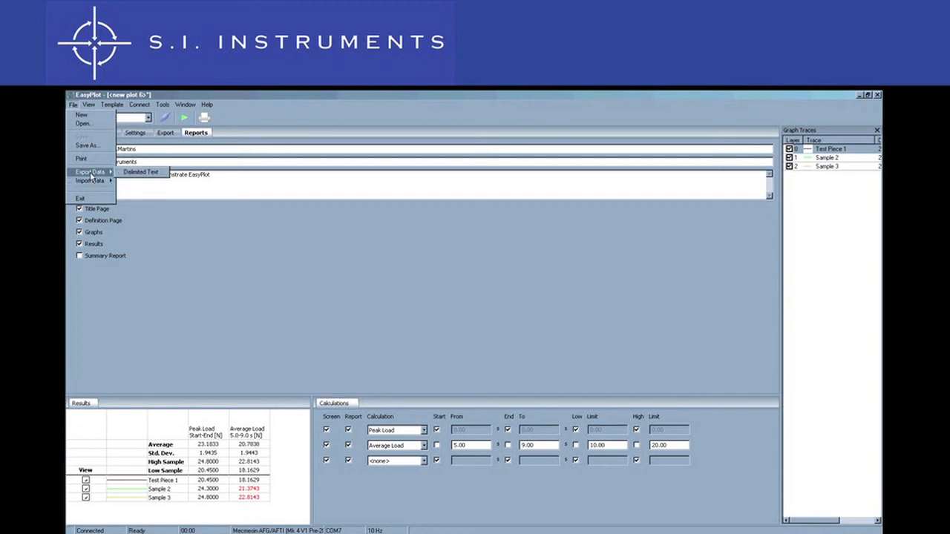
click(139, 172)
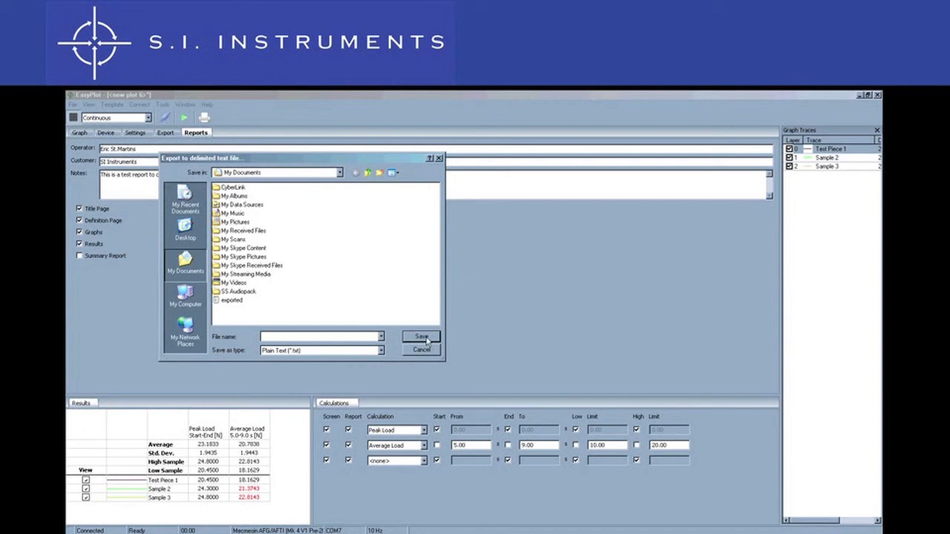
click(421, 350)
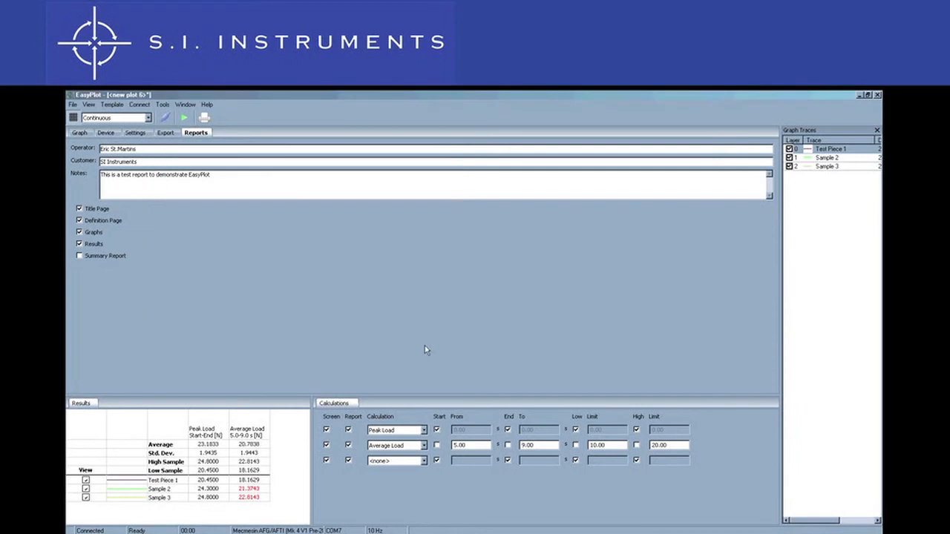
mouse_move(172, 135)
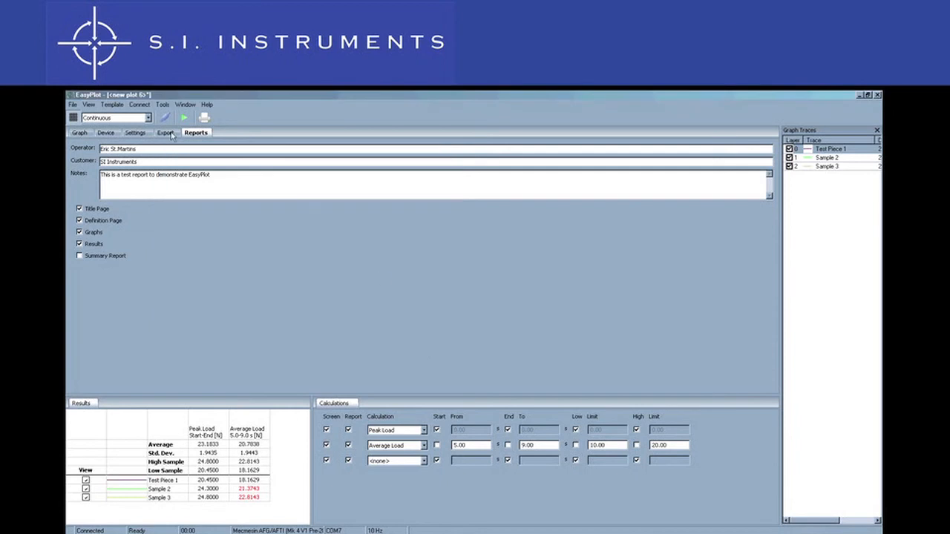
- Tick Result Headers in the export settings alongside units, date and time, keeping exported.txt
click(167, 134)
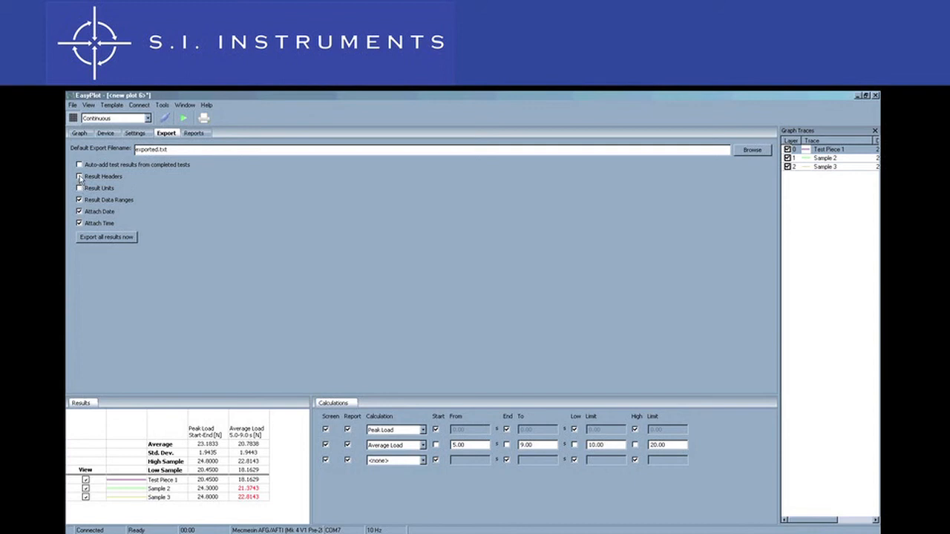
click(79, 177)
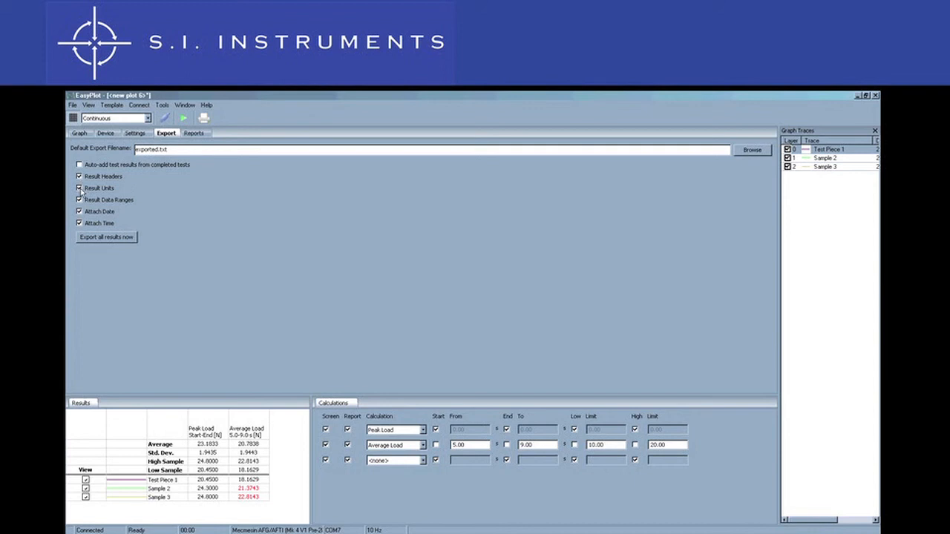
click(79, 134)
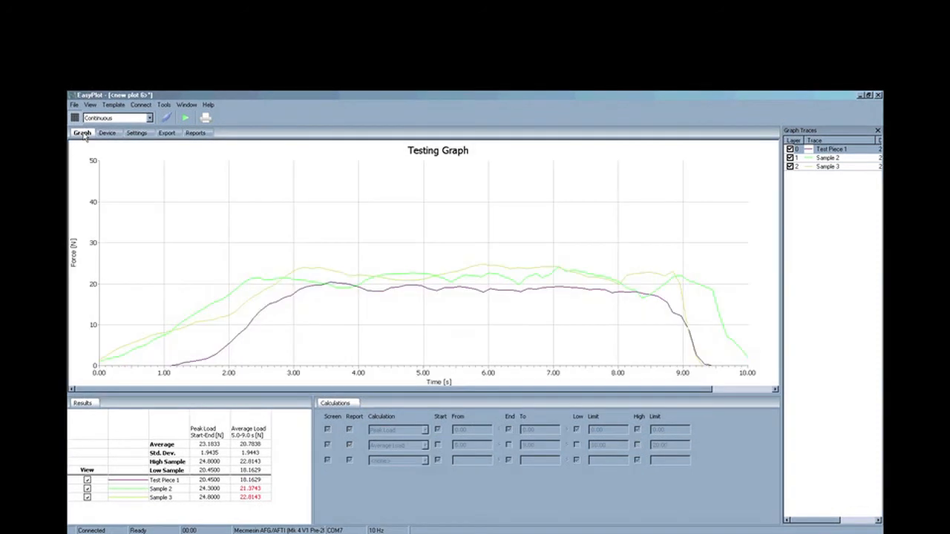
- Show the Template menu with its open, save and restore-defaults options
click(113, 104)
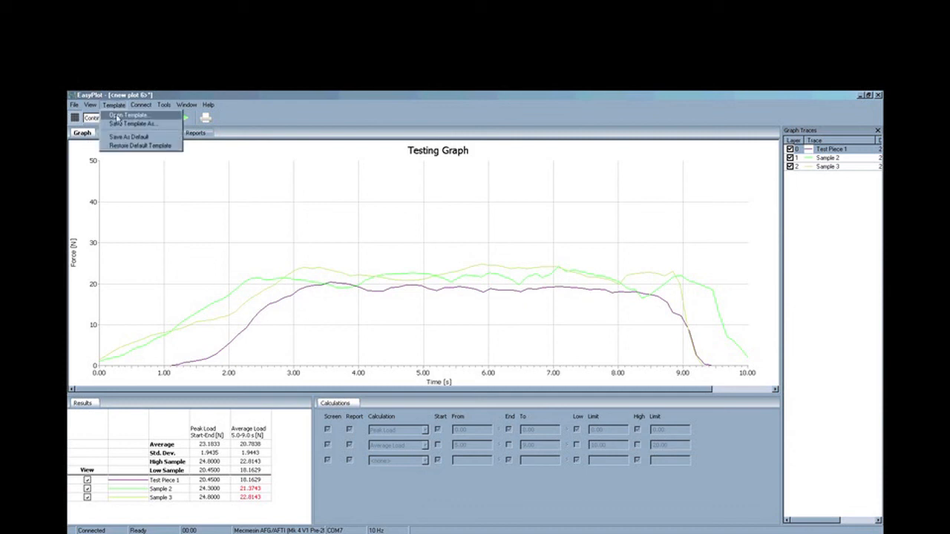
mouse_move(133, 124)
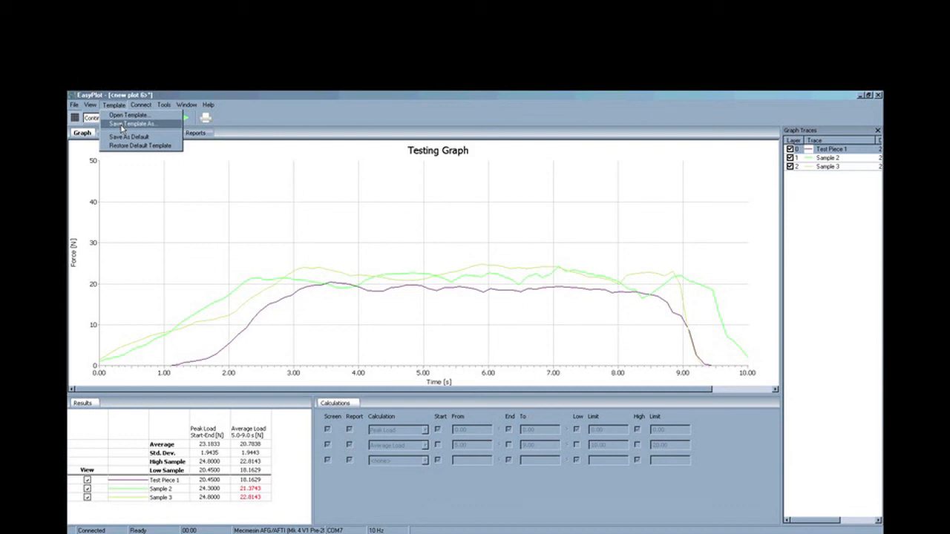